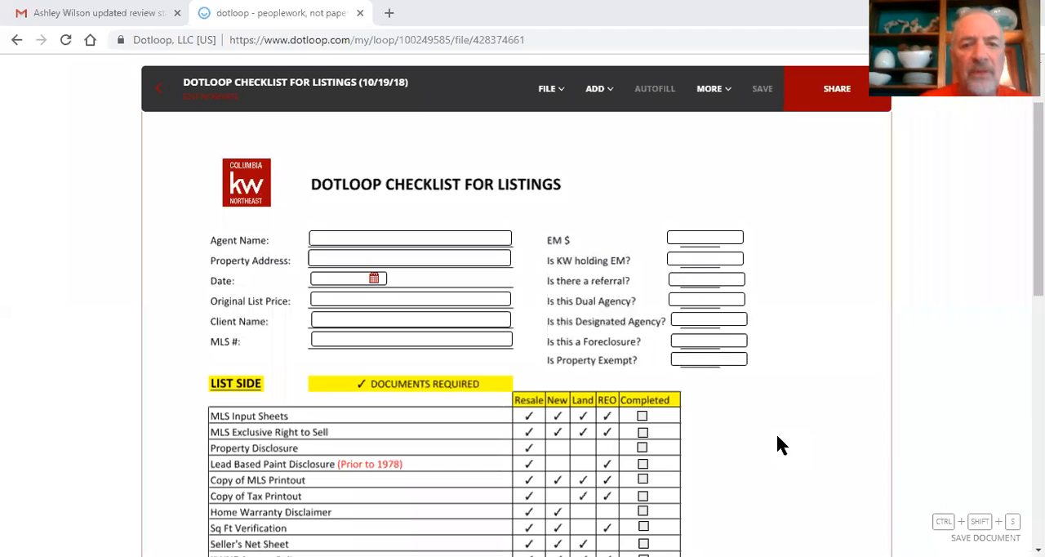
mouse_move(968, 511)
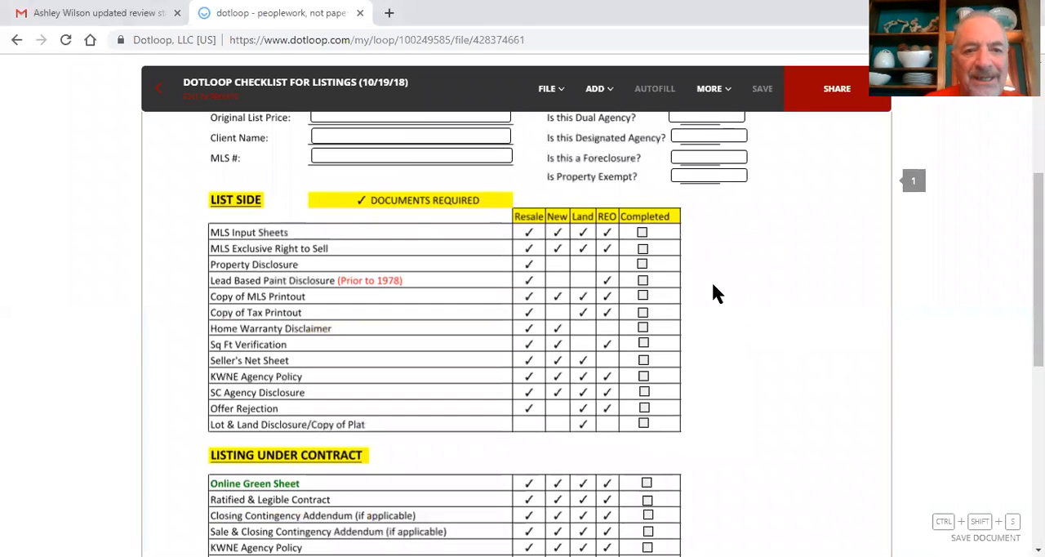
mouse_move(486, 243)
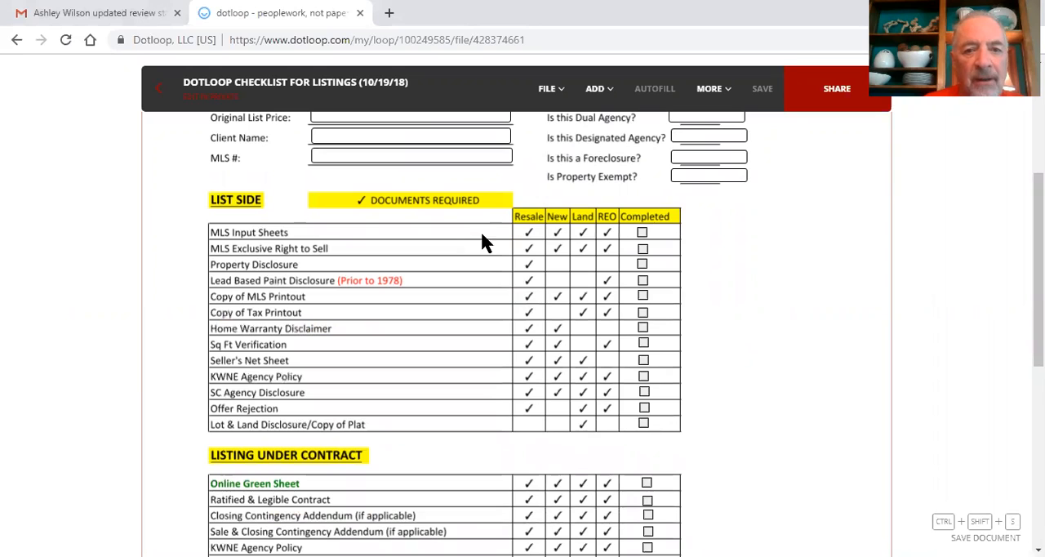
mouse_move(492, 270)
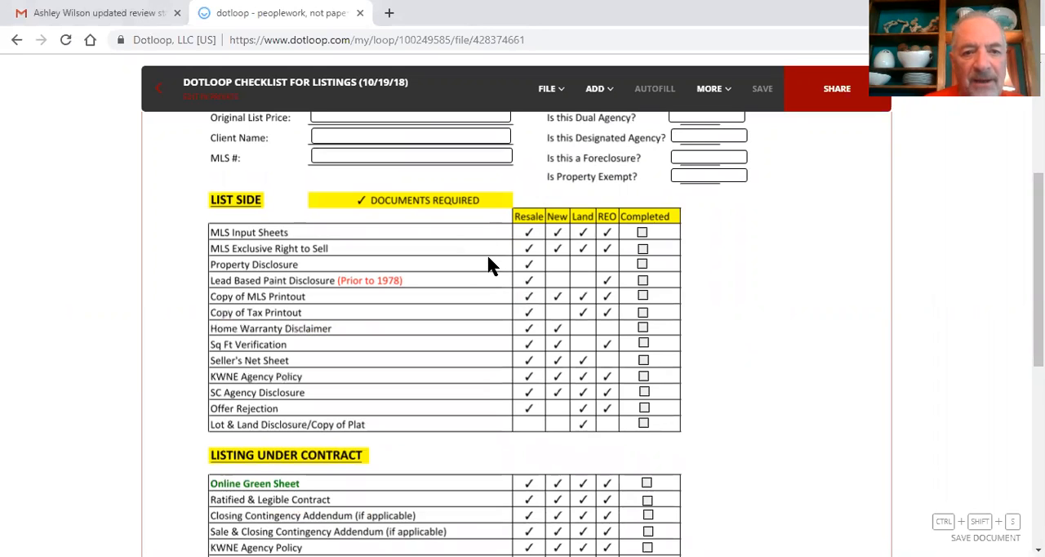
mouse_move(490, 286)
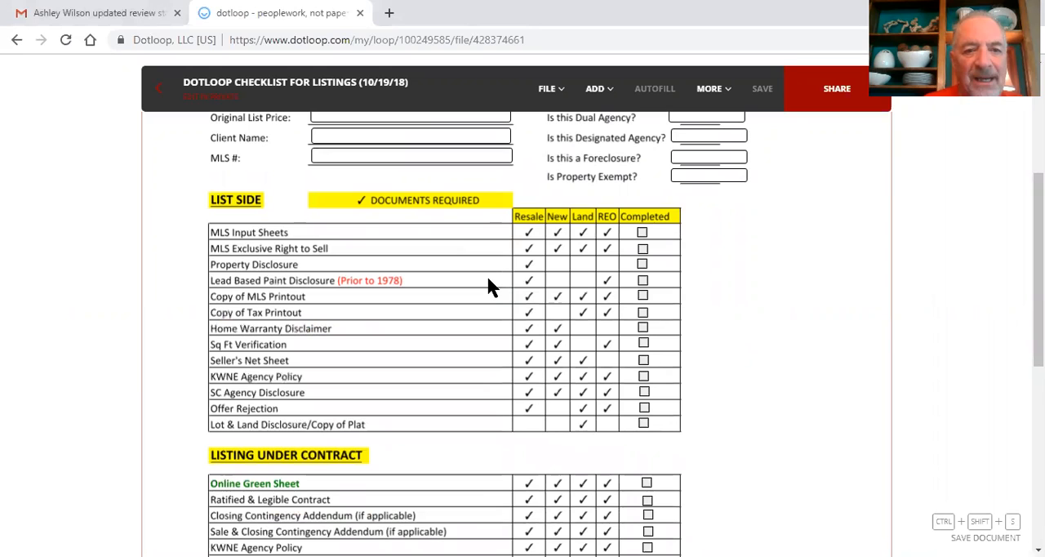
mouse_move(490, 307)
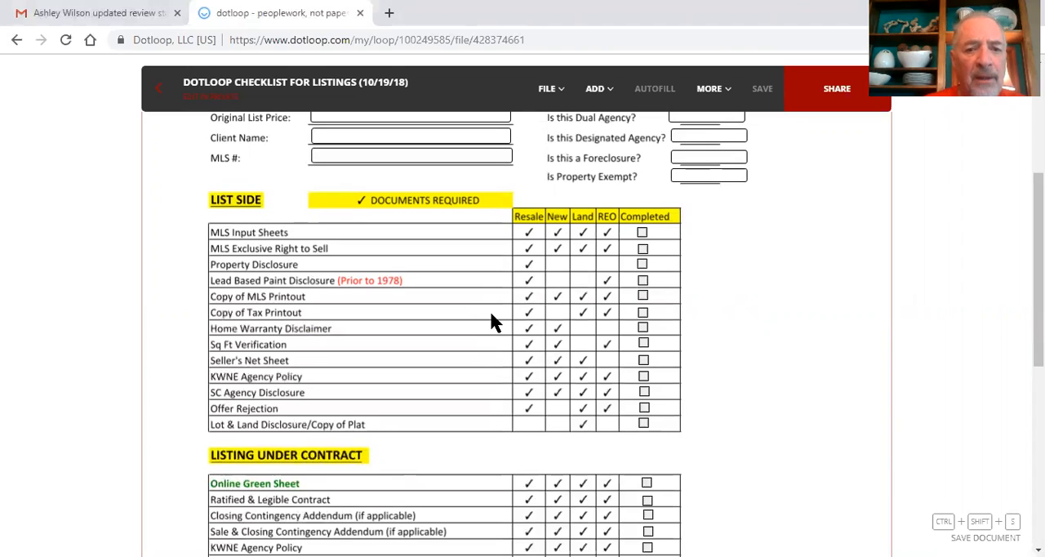
mouse_move(490, 333)
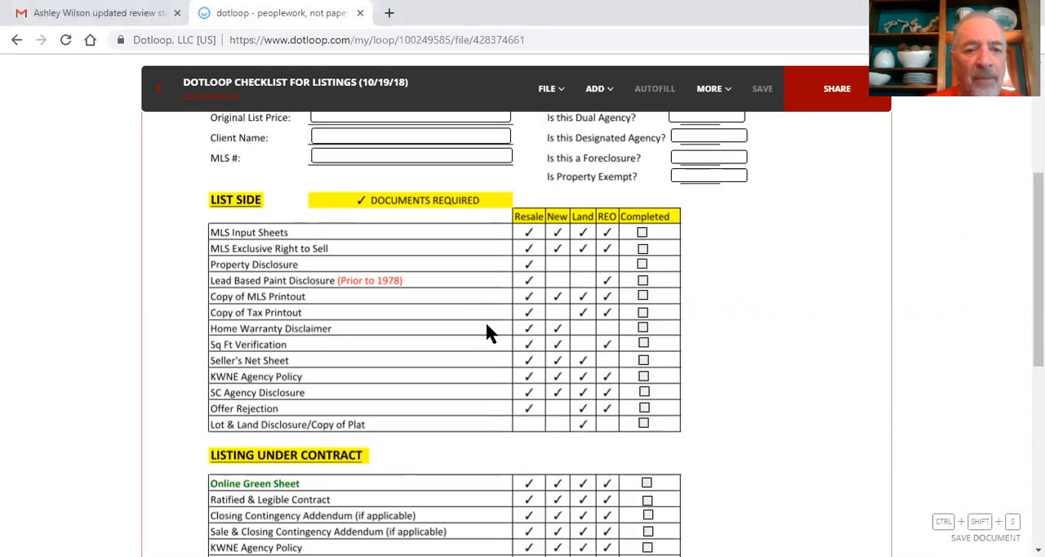
mouse_move(484, 343)
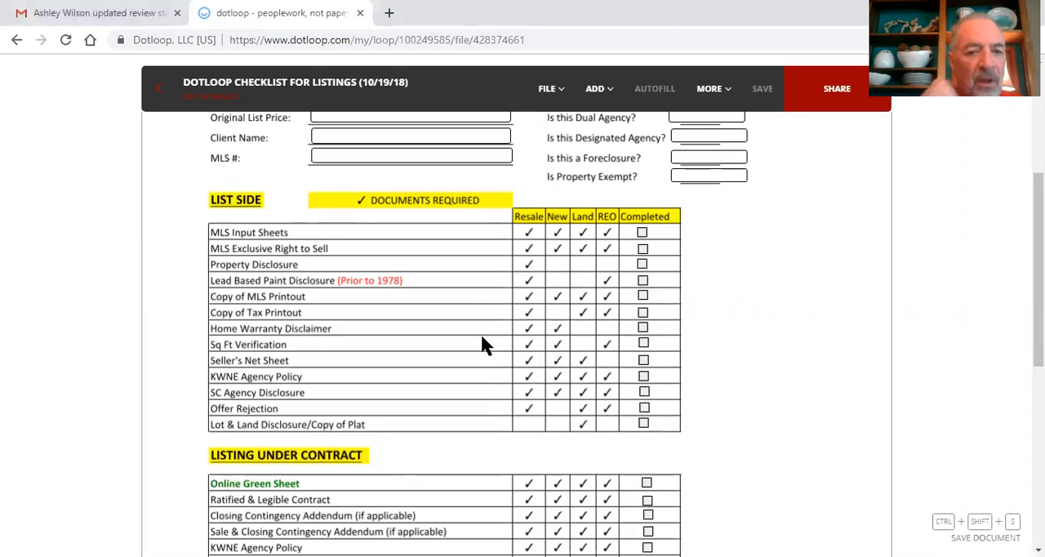
mouse_move(480, 371)
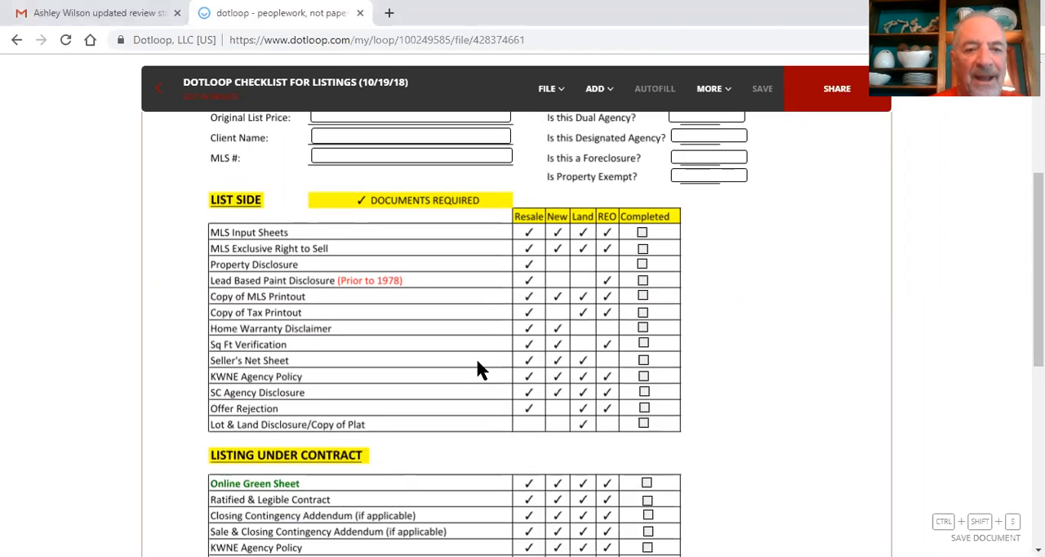
mouse_move(478, 380)
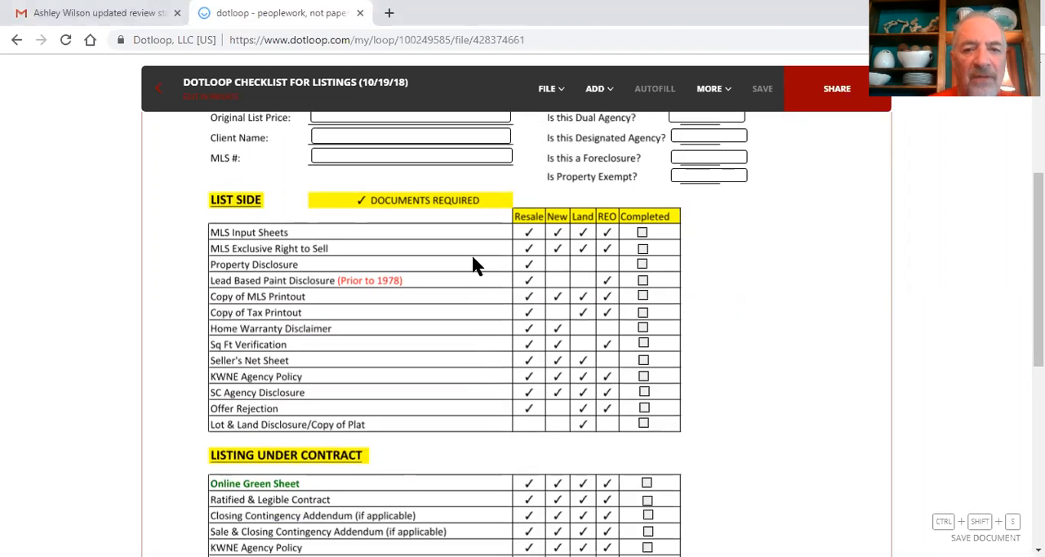
mouse_move(257, 159)
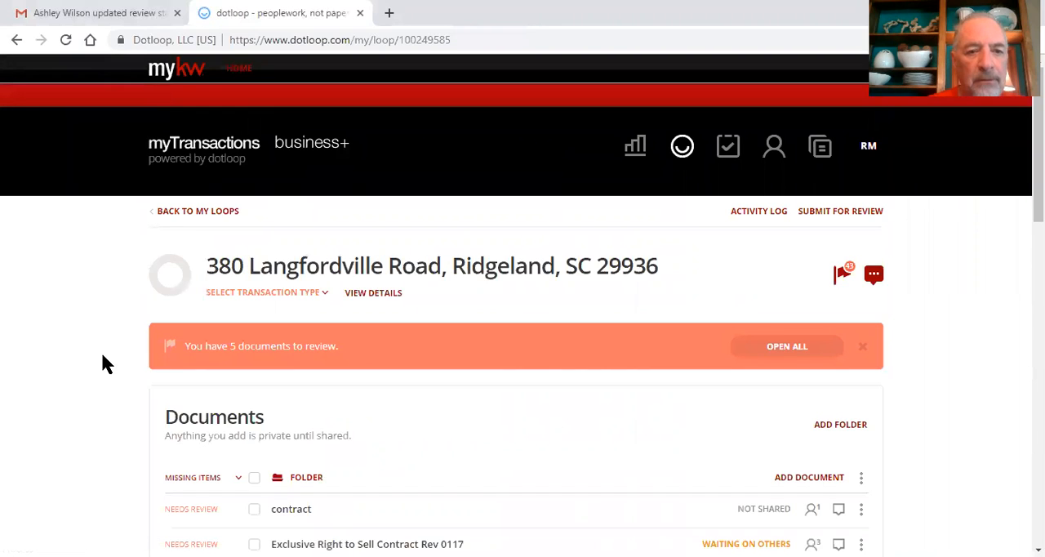
Step: Scroll the loop's Documents list and open 'Exclusive Right to Sell Contract Rev 0117'
scroll("down", 3)
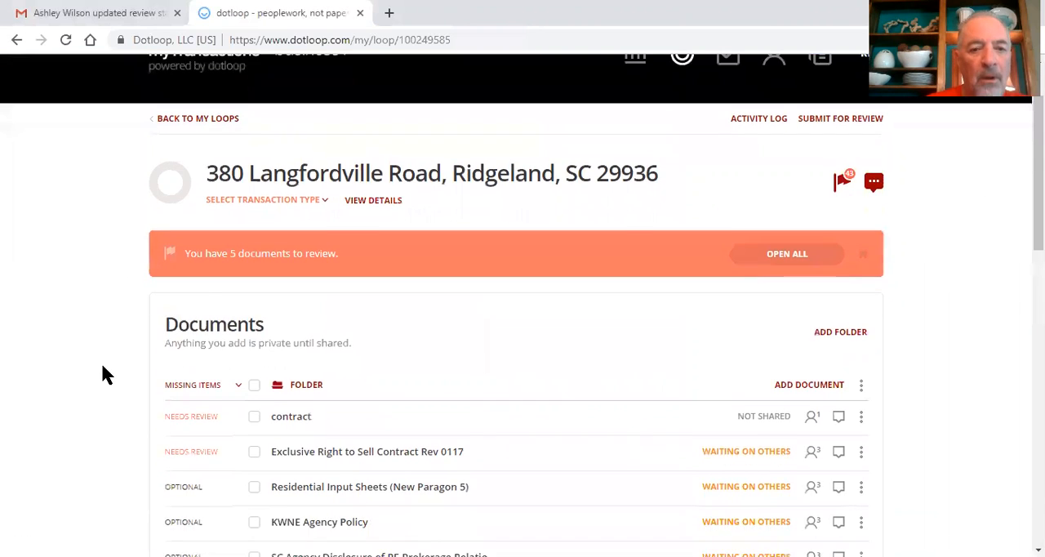
scroll("down", 3)
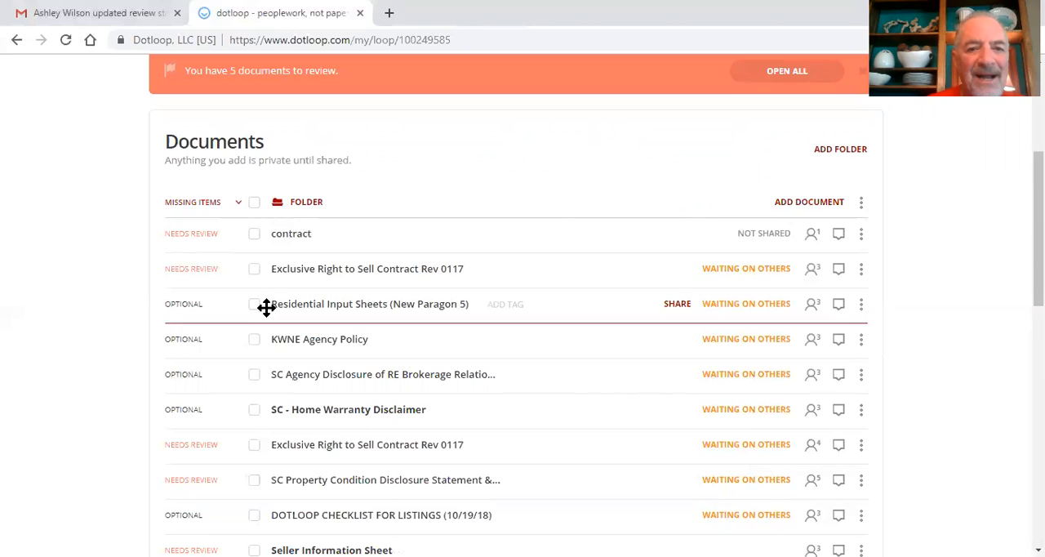
left_click(367, 267)
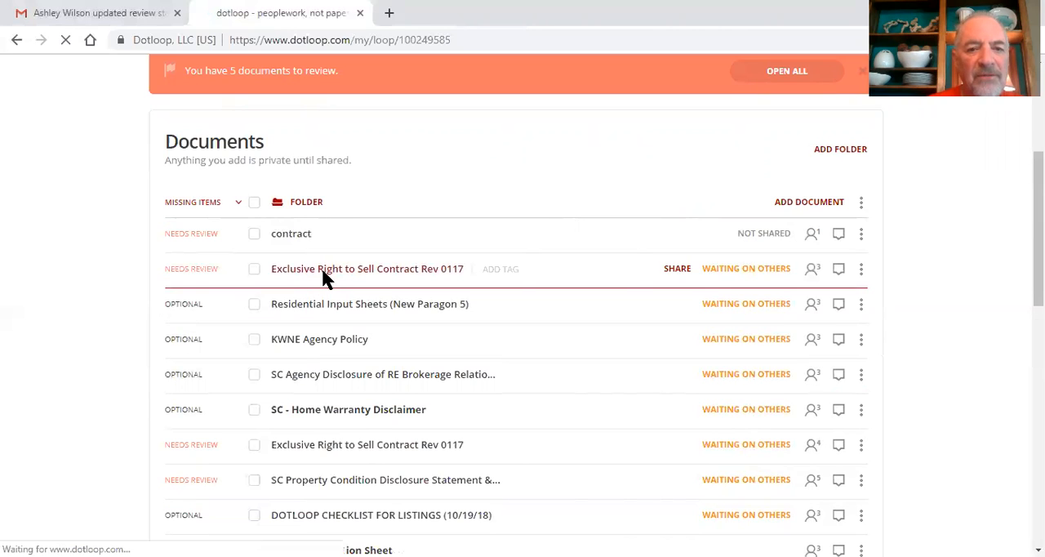
left_click(366, 269)
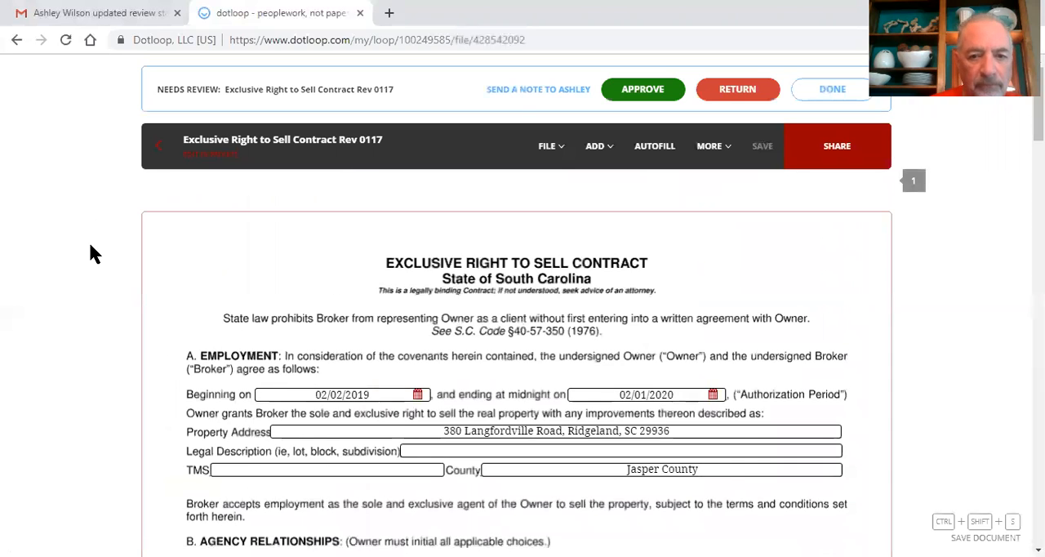
Step: Scroll through the contract's agency and compensation sections, checking the unassigned owner INITIAL boxes
scroll("down", 3)
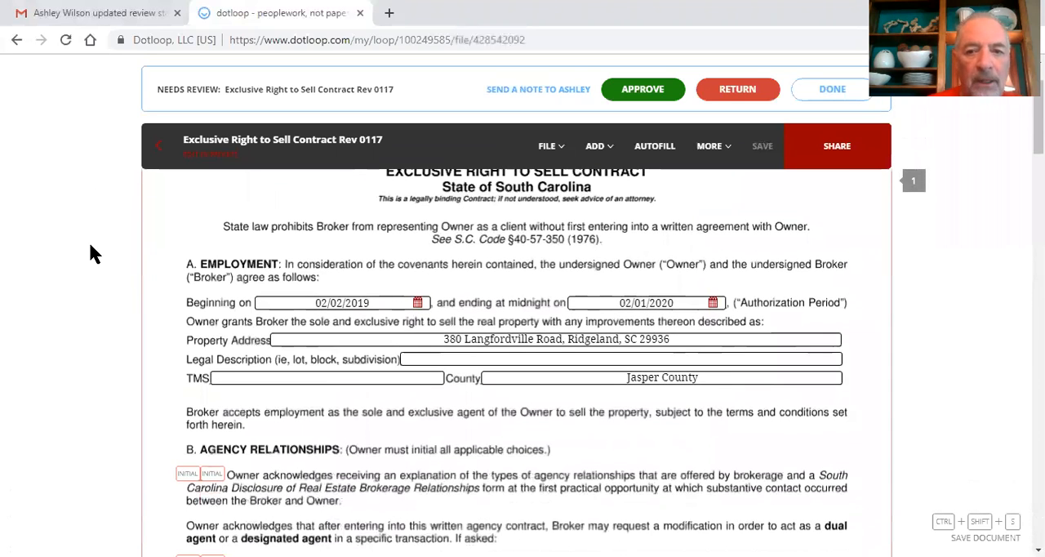
scroll("down", 3)
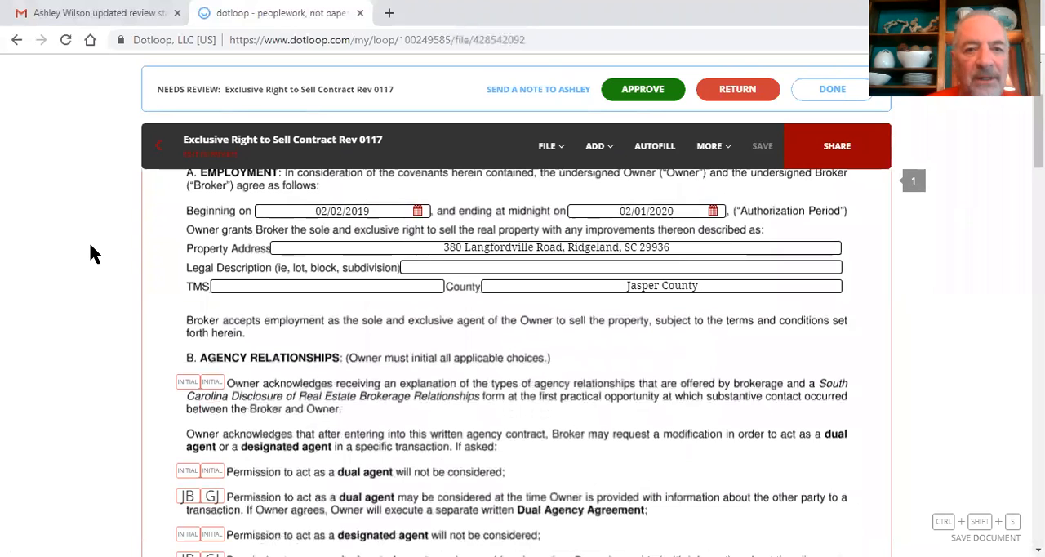
scroll("down", 3)
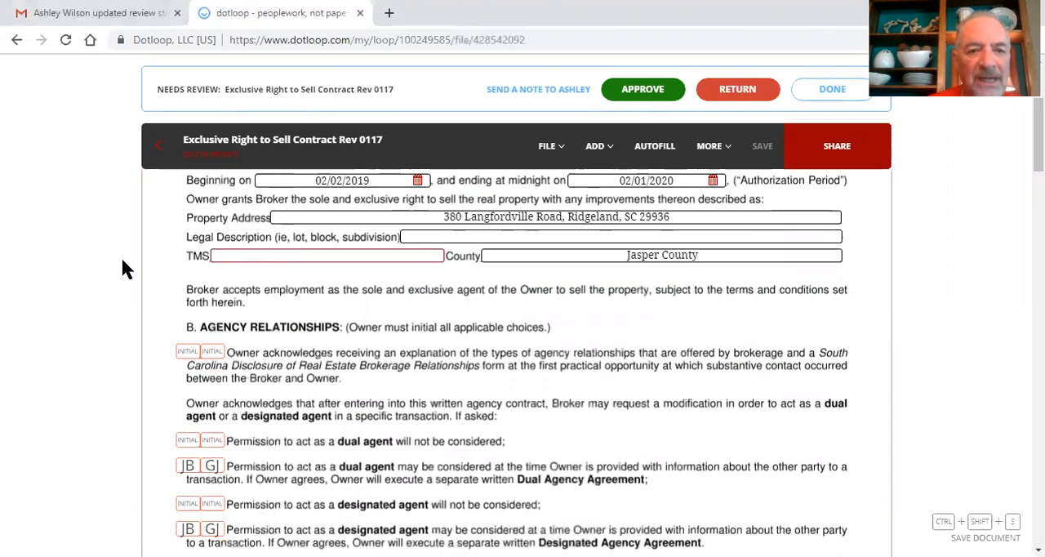
scroll("down", 3)
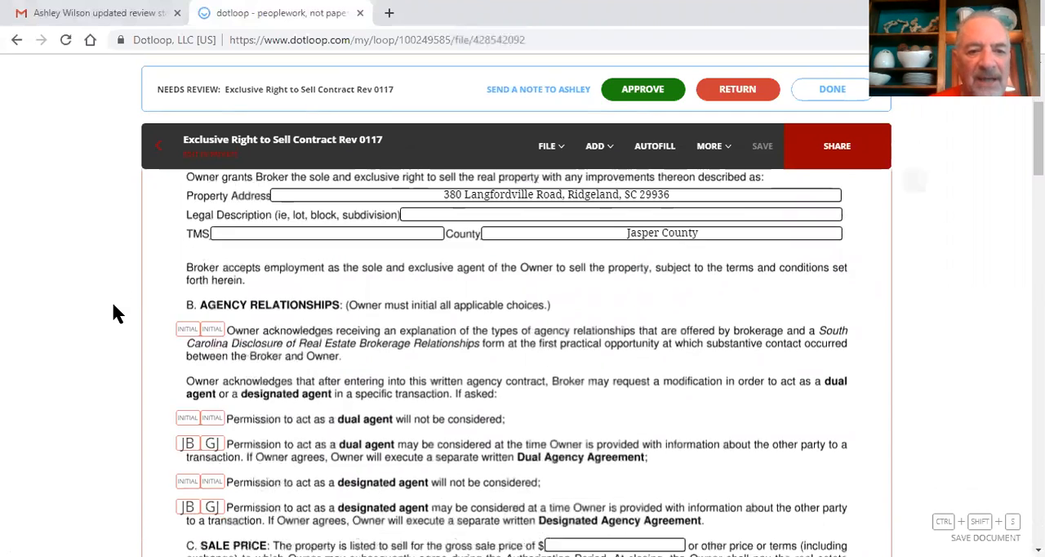
scroll("down", 3)
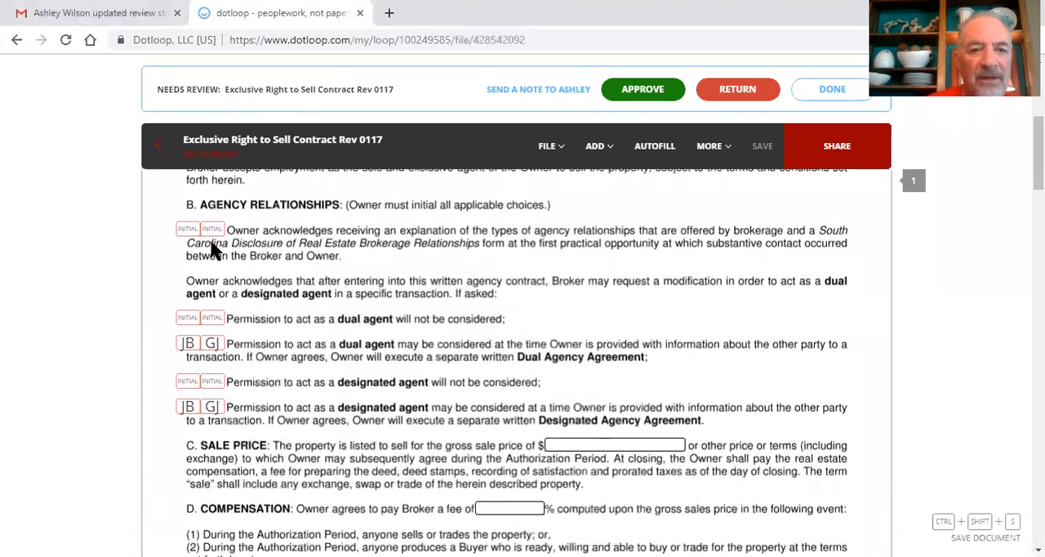
mouse_move(187, 229)
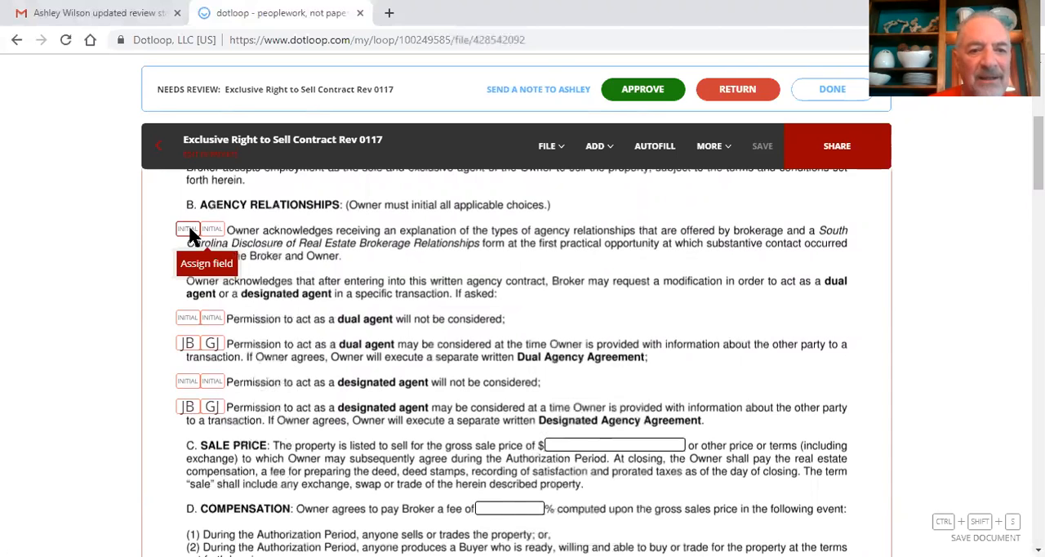
mouse_move(180, 347)
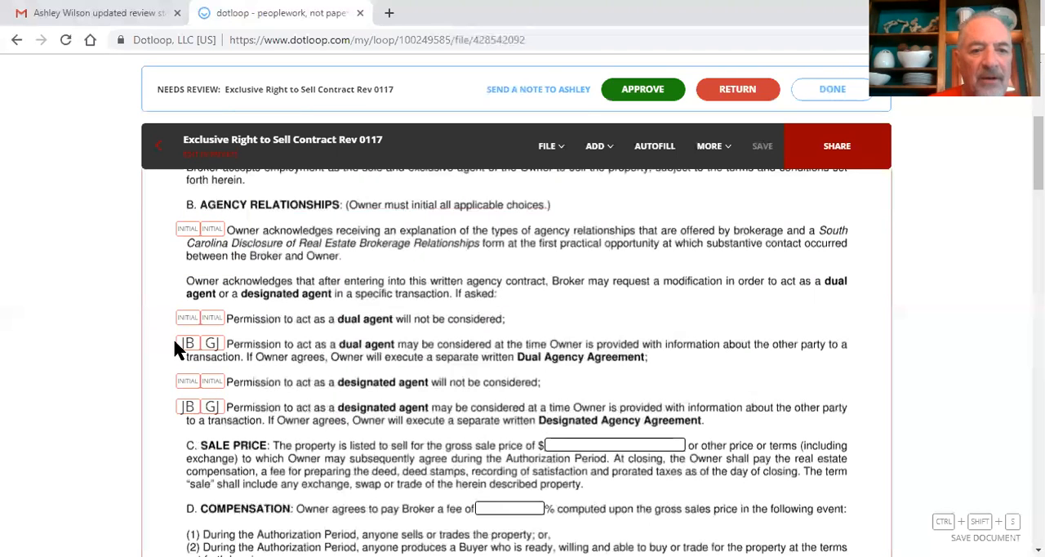
mouse_move(168, 286)
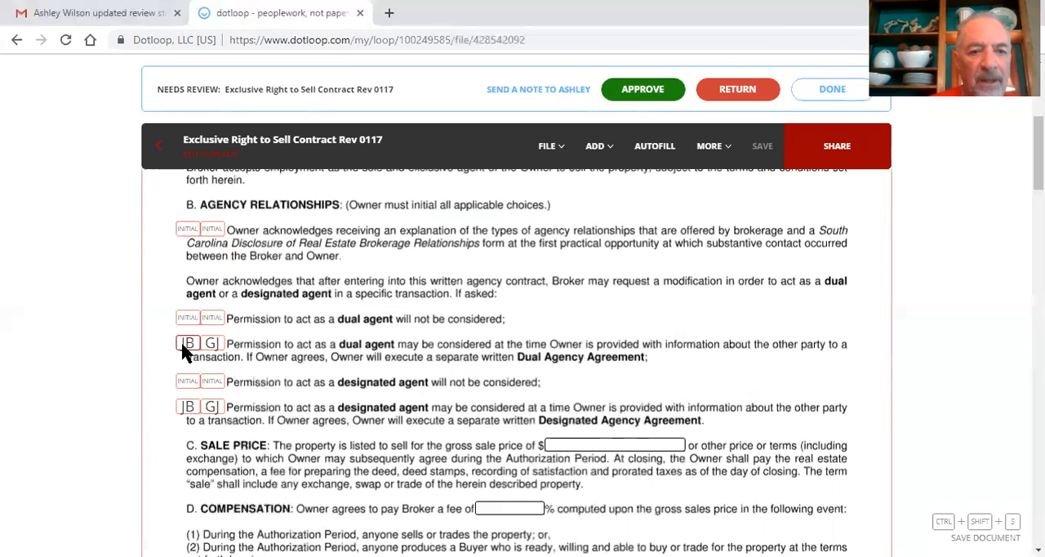
mouse_move(186, 406)
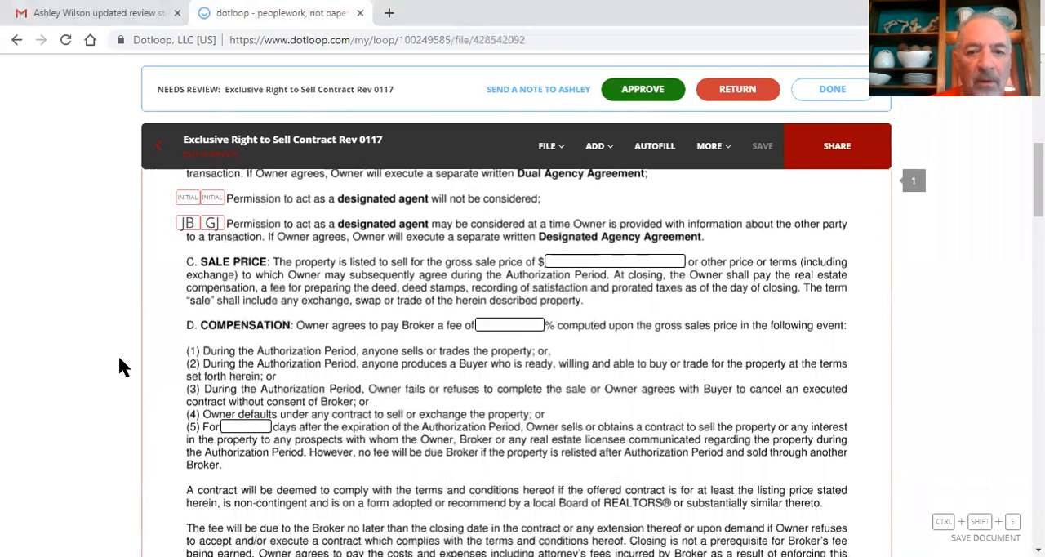
scroll("down", 3)
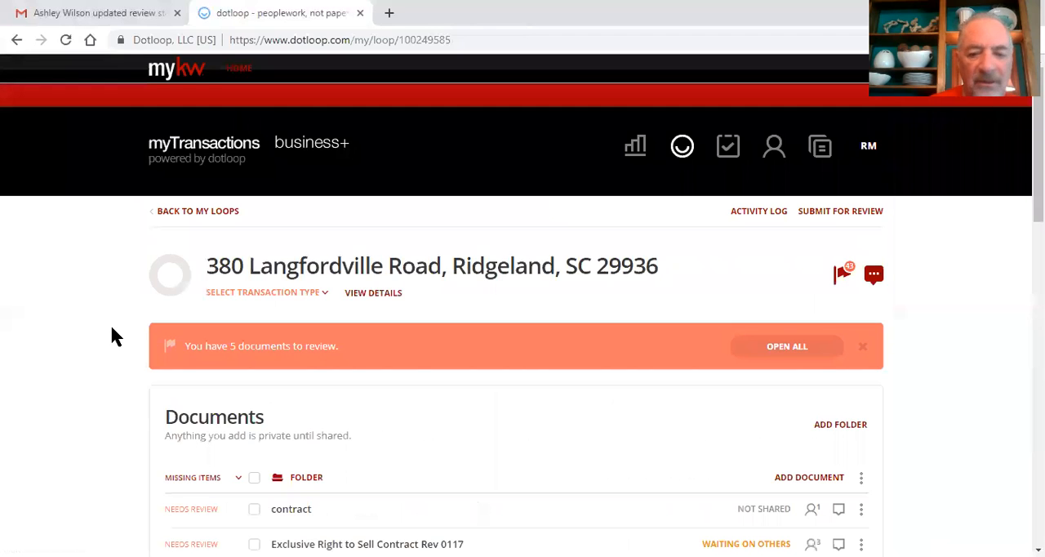
Step: Open the second 'Exclusive Right to Sell Contract Rev 0117' entry marked Needs Review
scroll("down", 3)
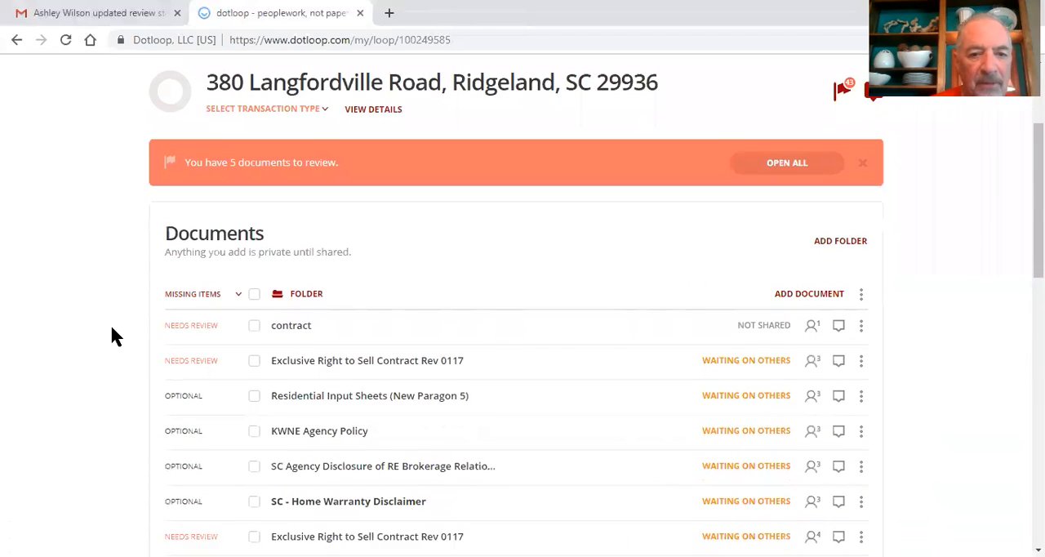
scroll("down", 3)
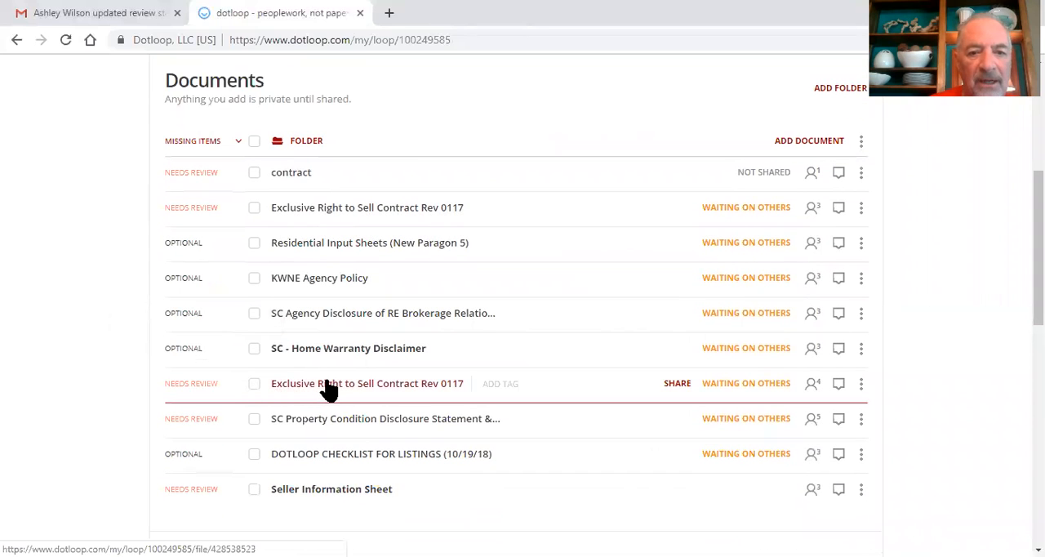
left_click(367, 383)
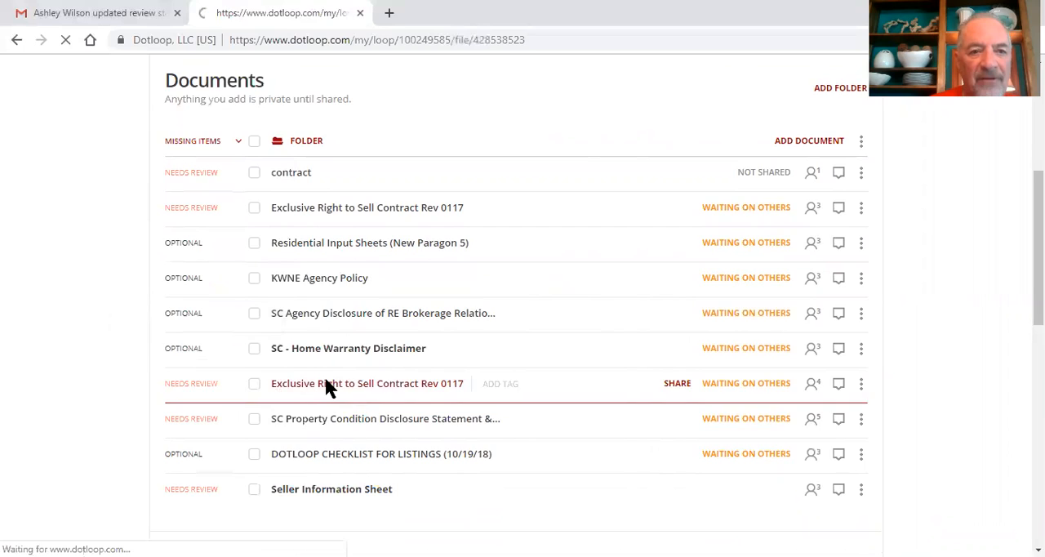
left_click(367, 383)
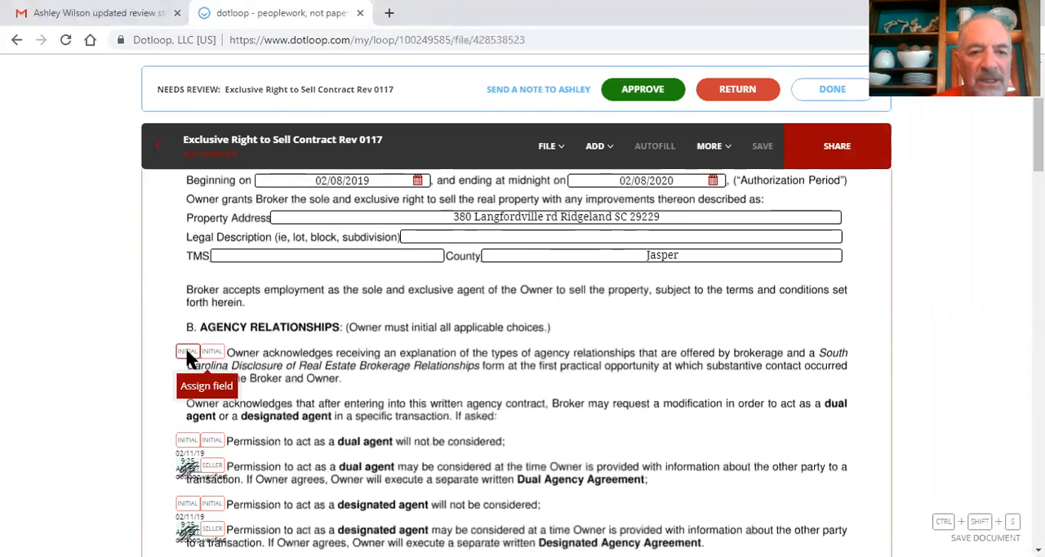
mouse_move(86, 292)
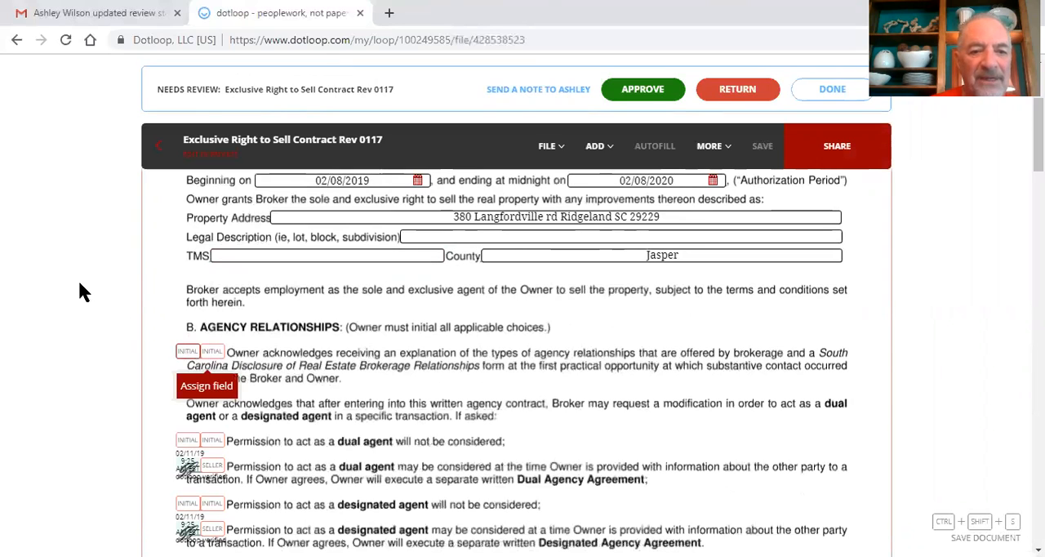
scroll("down", 3)
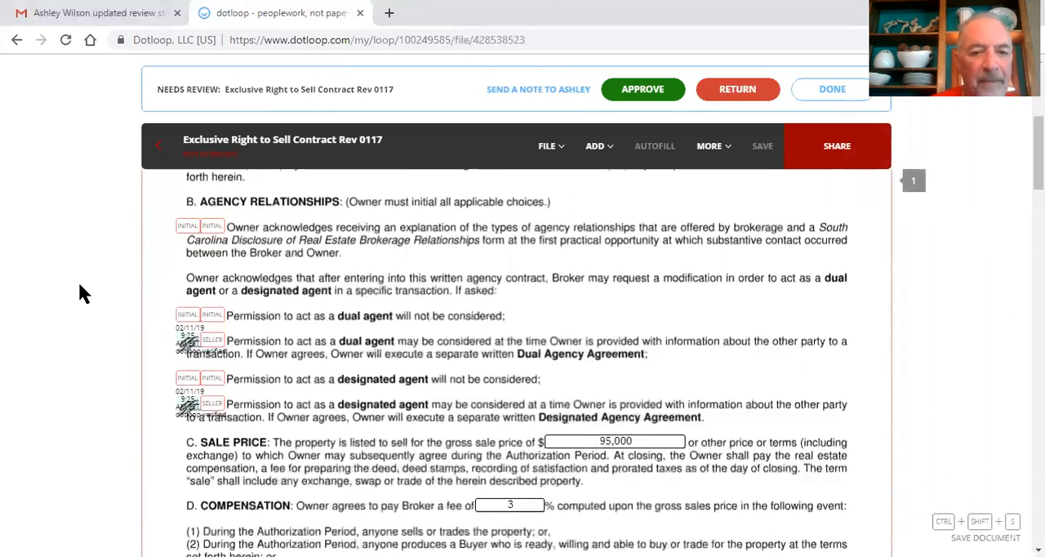
scroll("down", 3)
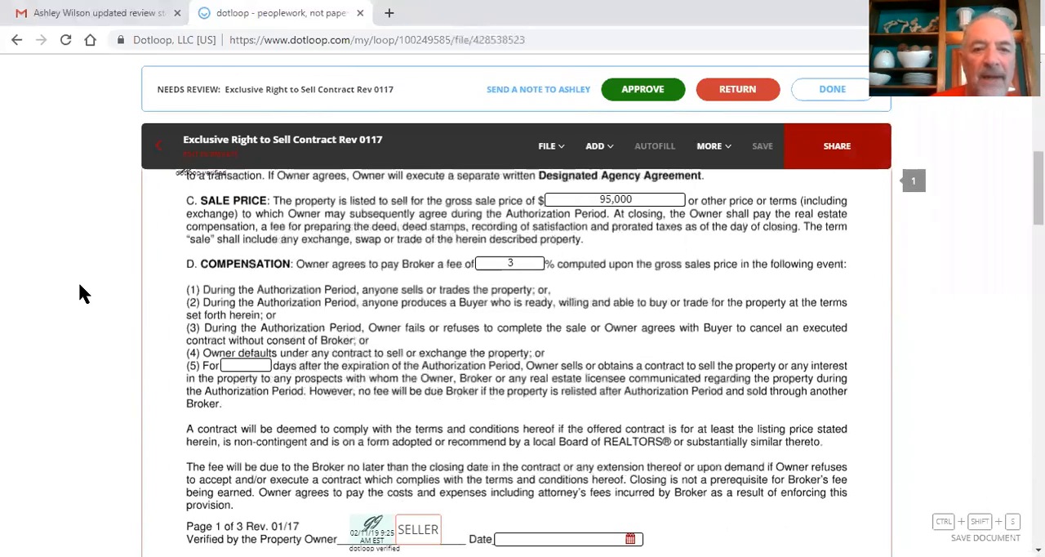
left_click(510, 264)
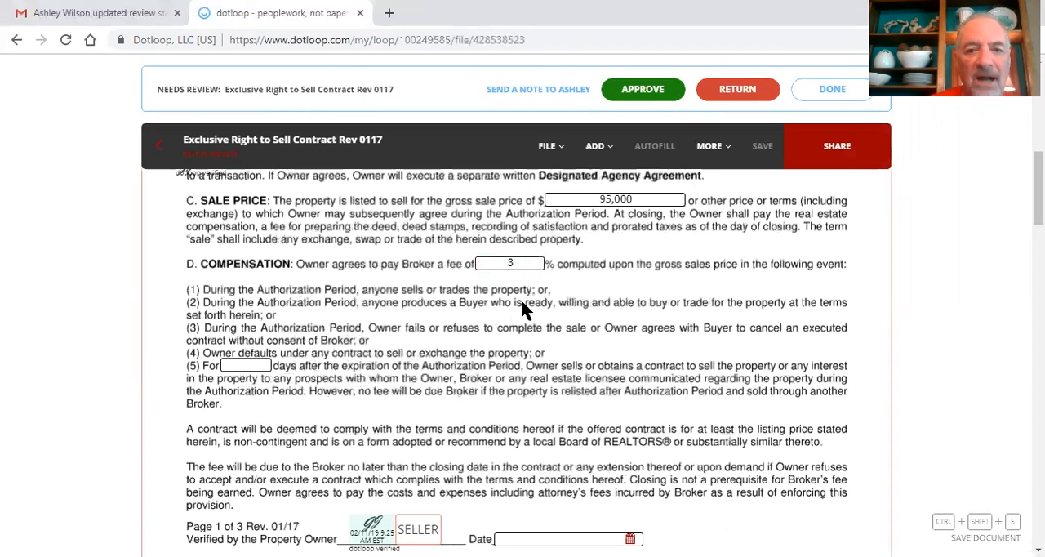
left_click(511, 263)
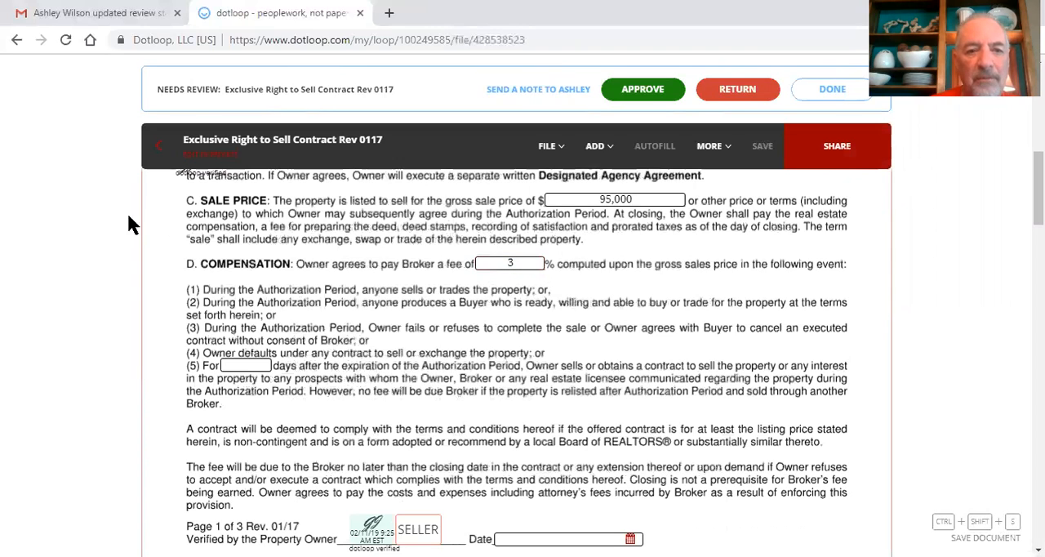
mouse_move(114, 255)
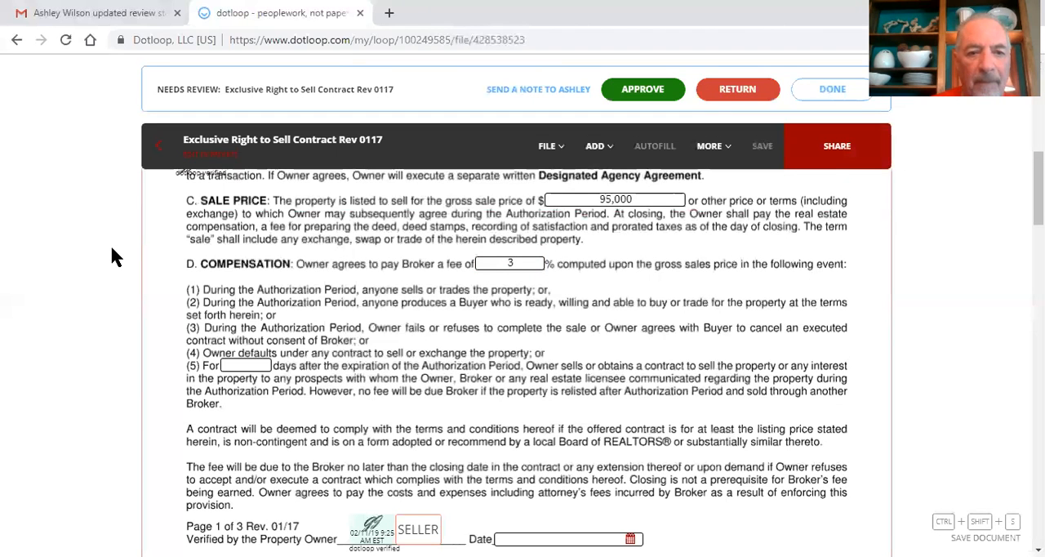
scroll("down", 3)
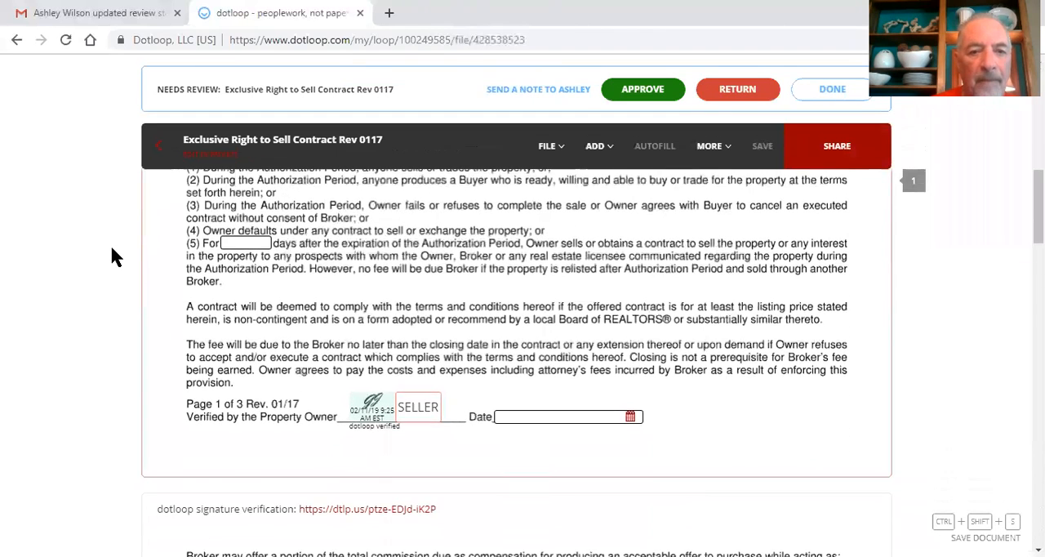
scroll("down", 3)
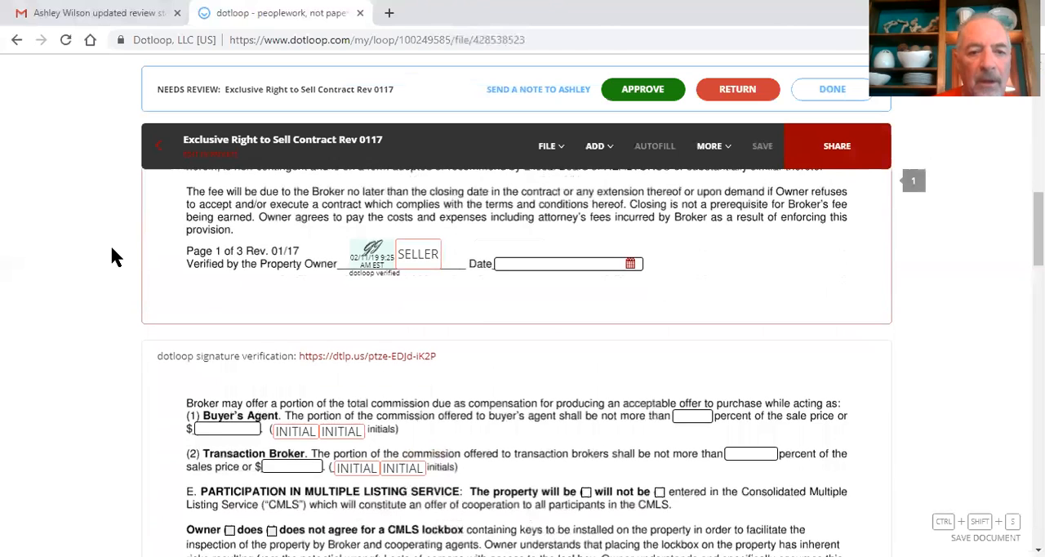
scroll("down", 3)
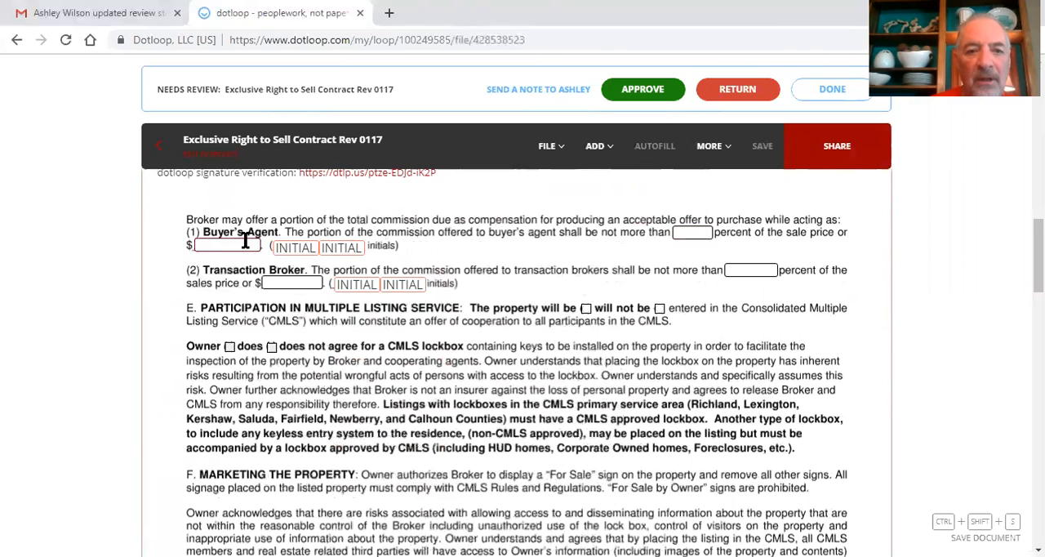
left_click(291, 282)
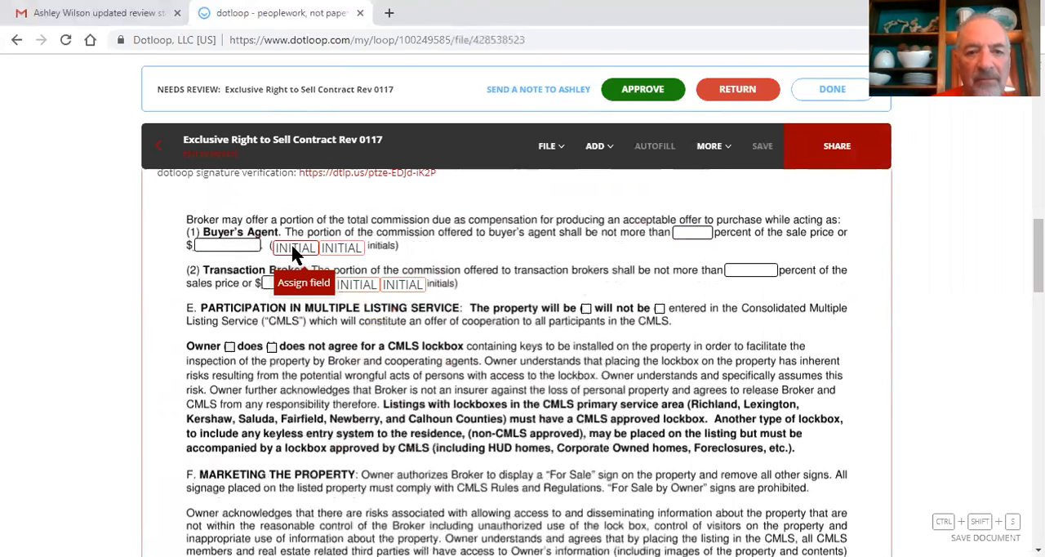
mouse_move(168, 278)
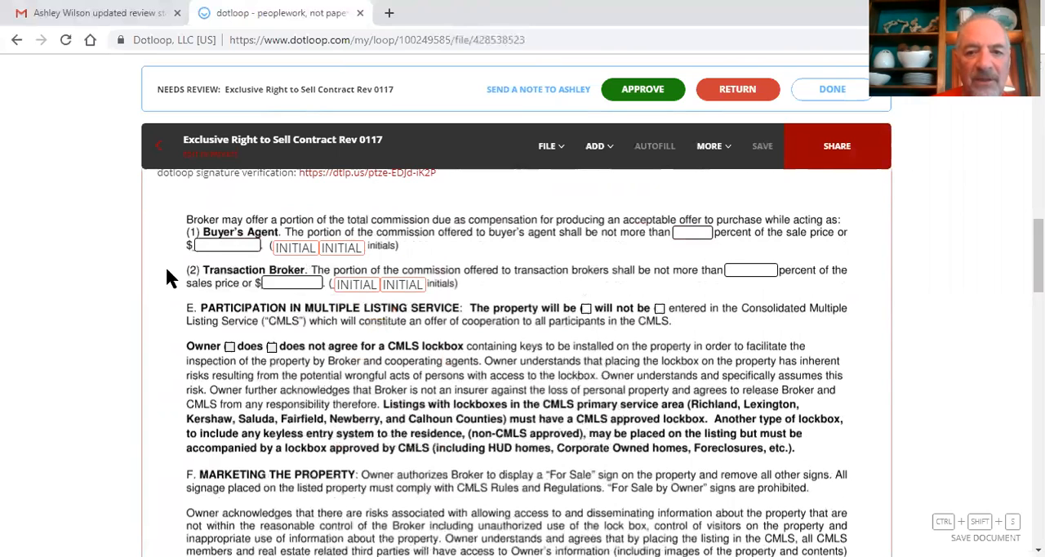
mouse_move(453, 321)
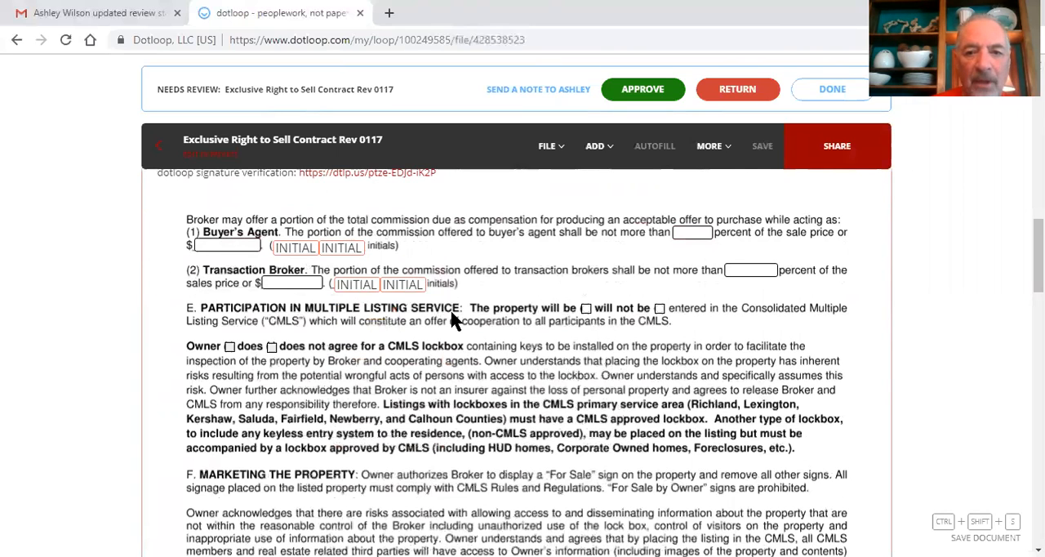
mouse_move(588, 323)
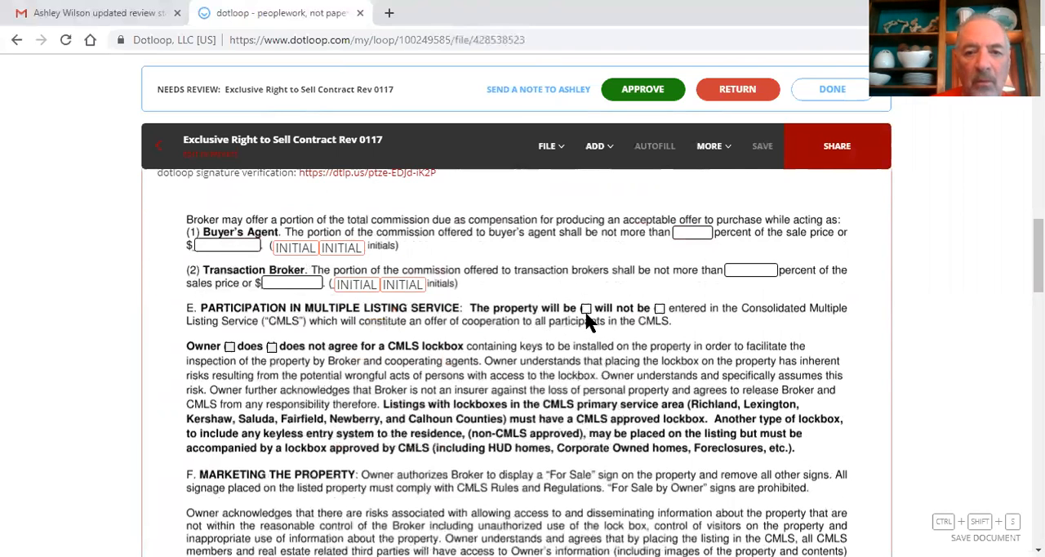
mouse_move(637, 311)
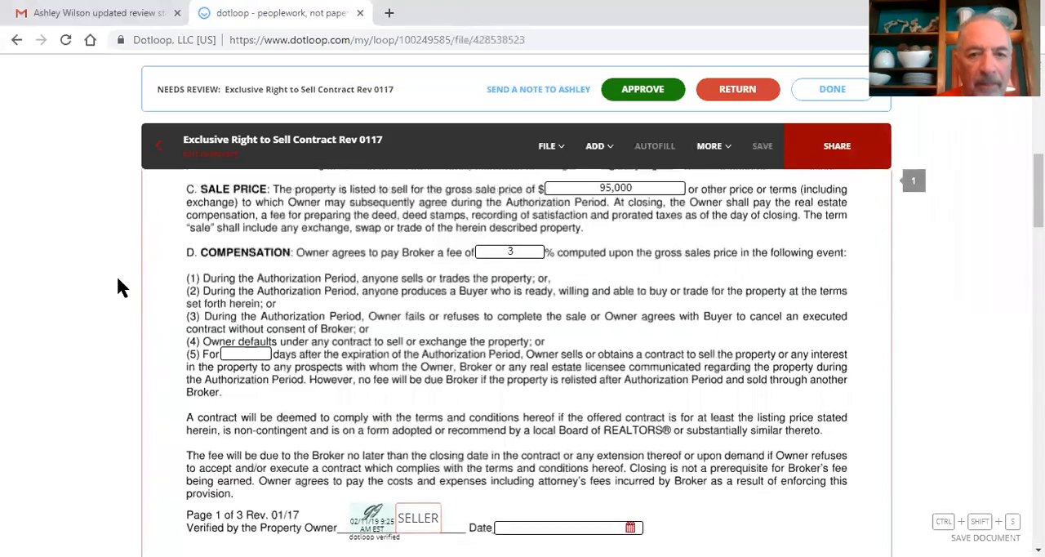
Step: Scroll to the acknowledgment section to check the unsigned SELLER SIGN HERE and ADMIN SIGN HERE fields
scroll("down", 3)
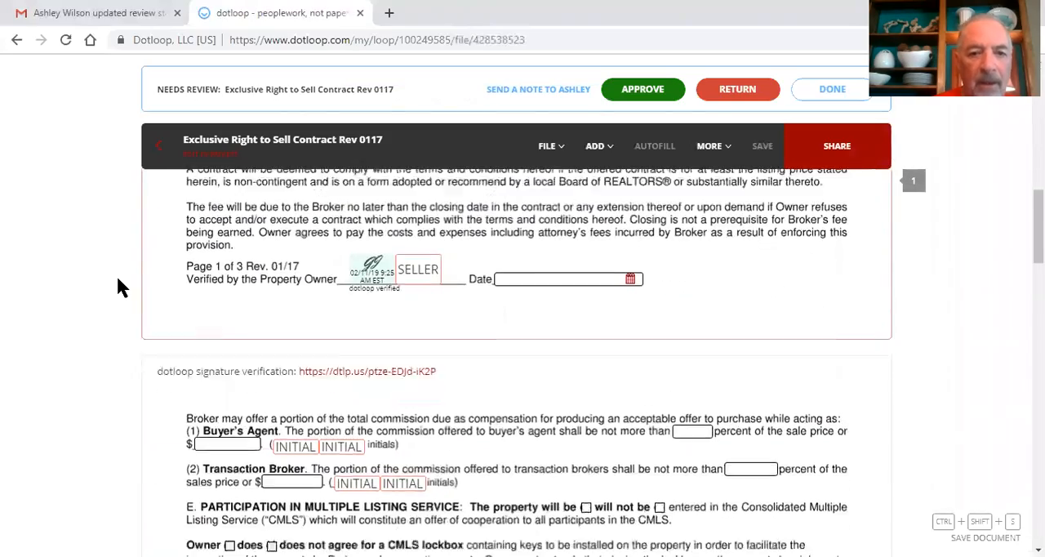
scroll("down", 3)
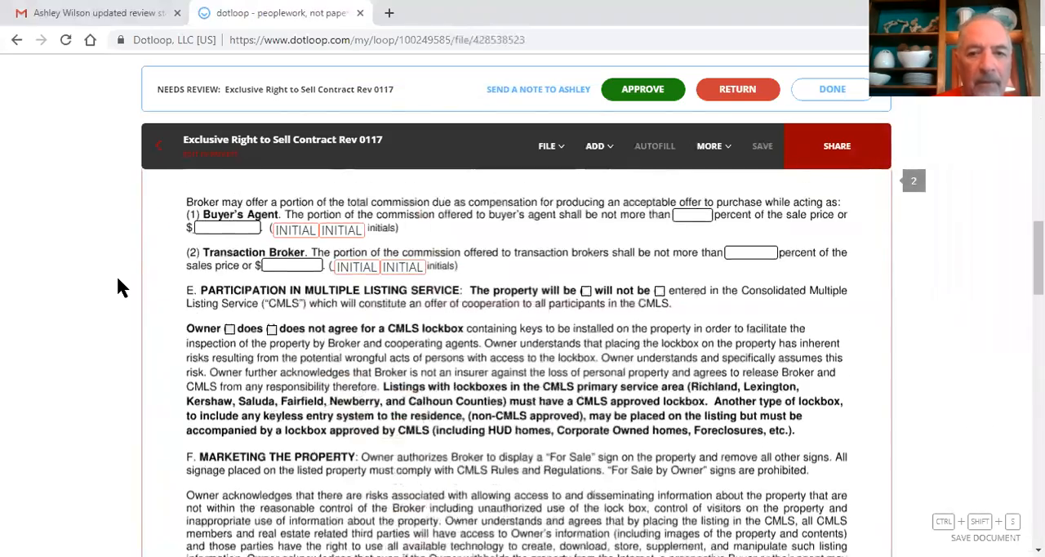
scroll("down", 3)
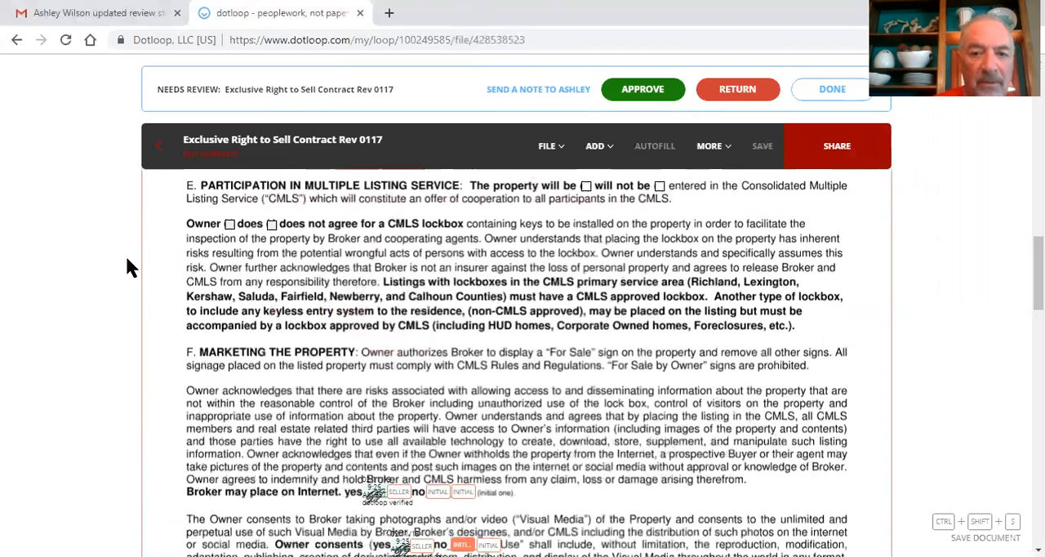
scroll("down", 3)
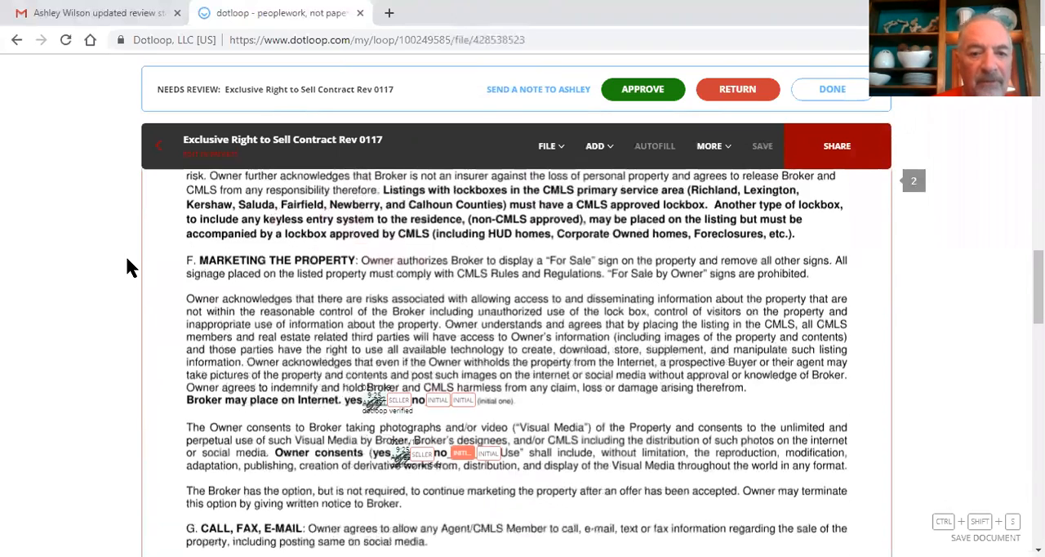
scroll("down", 3)
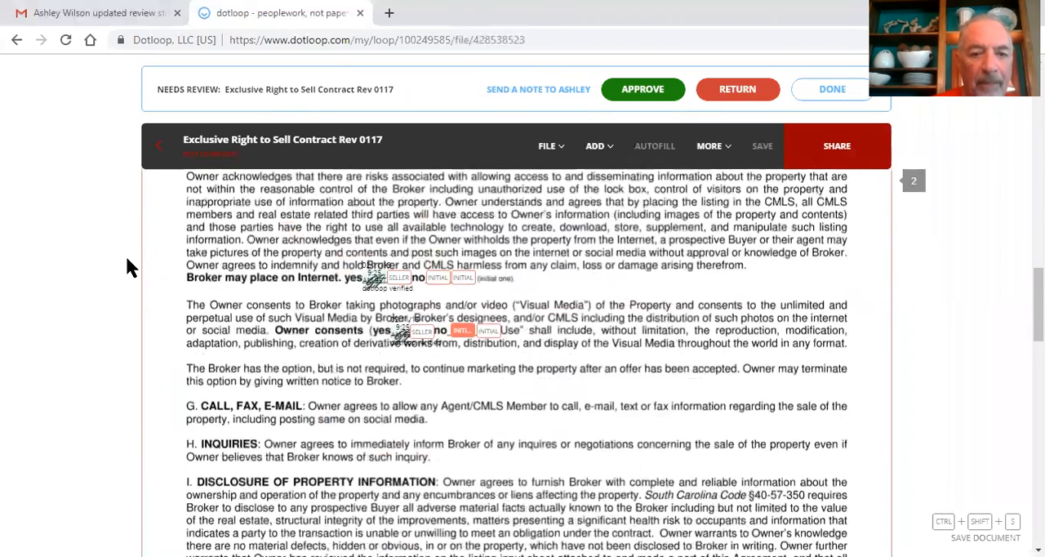
scroll("down", 3)
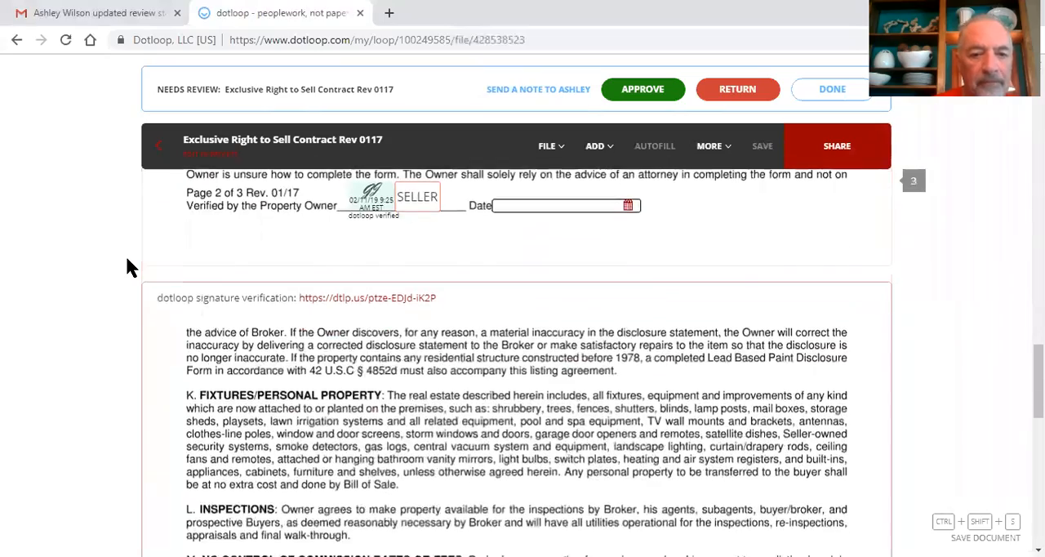
scroll("down", 3)
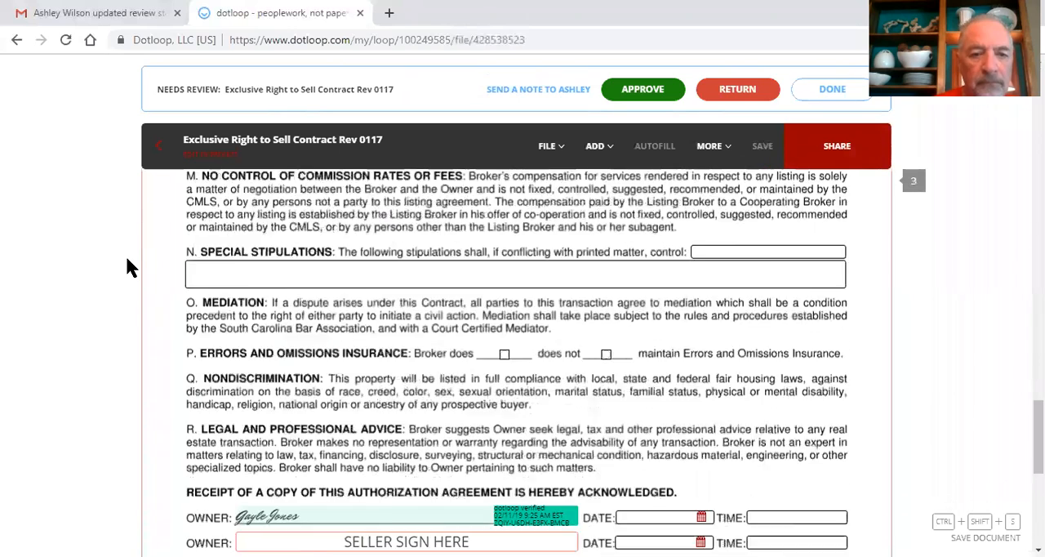
scroll("down", 3)
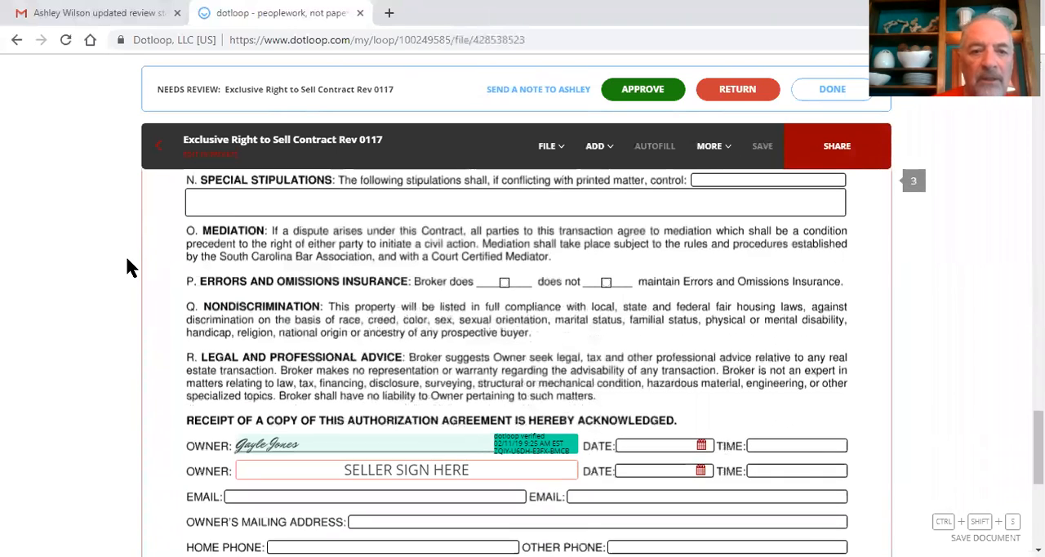
mouse_move(245, 286)
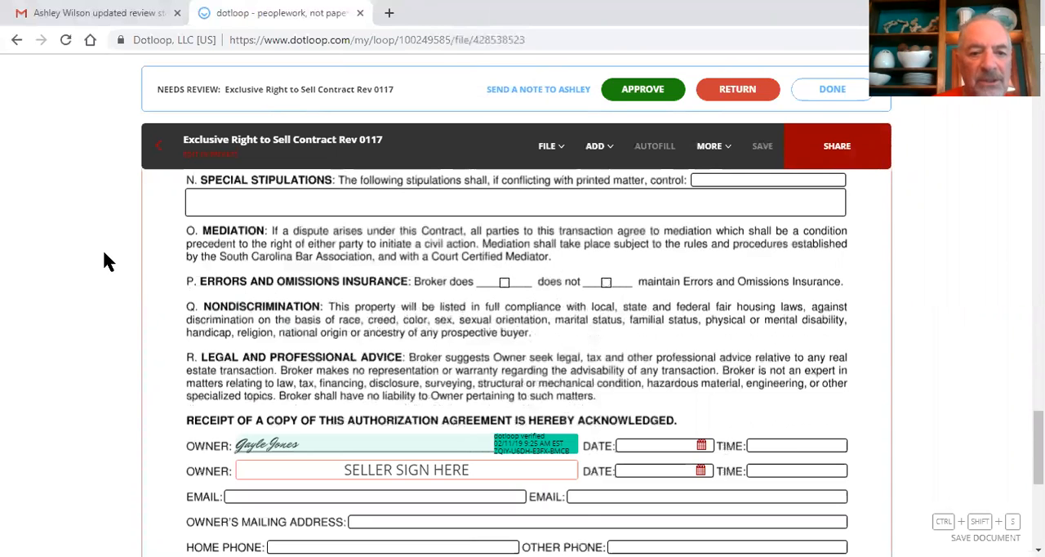
scroll("down", 3)
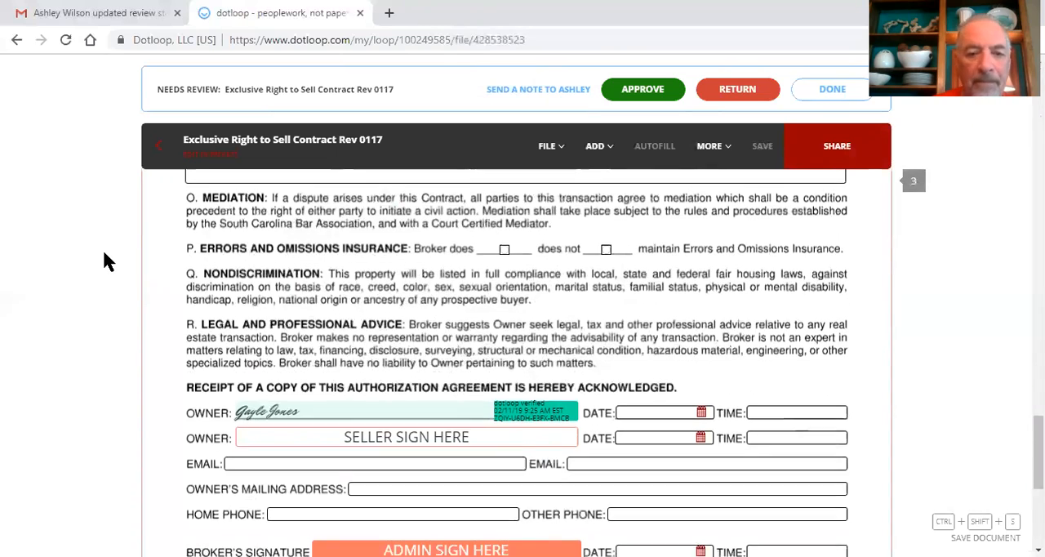
scroll("down", 3)
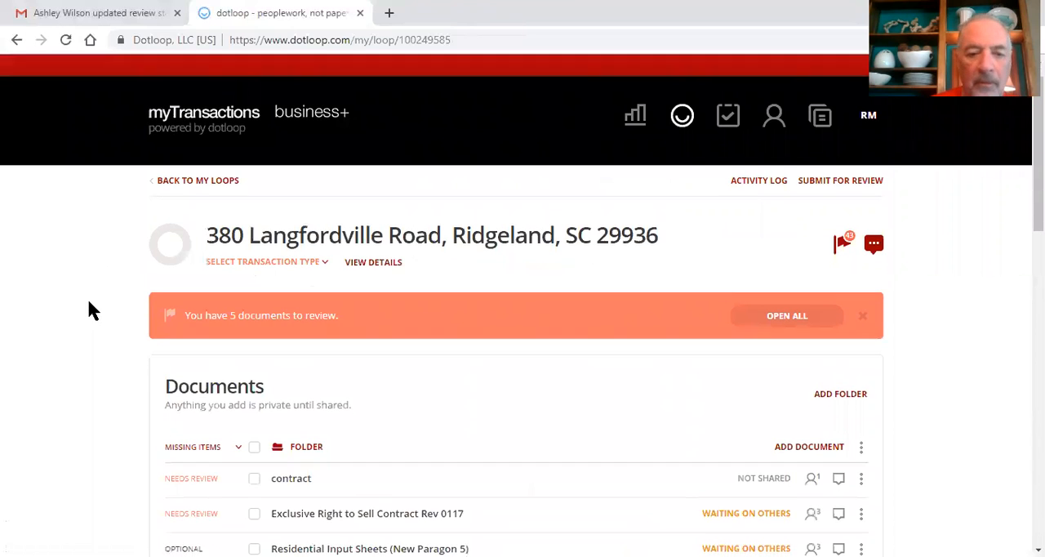
Step: Scroll the Documents list and open 'Residential Input Sheets (New Paragon 5)'
scroll("down", 3)
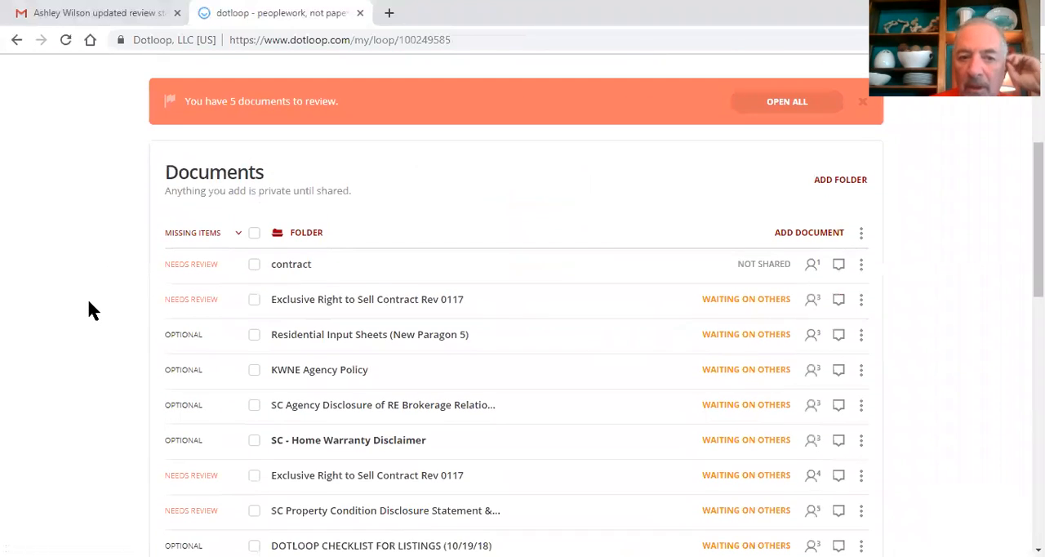
scroll("down", 3)
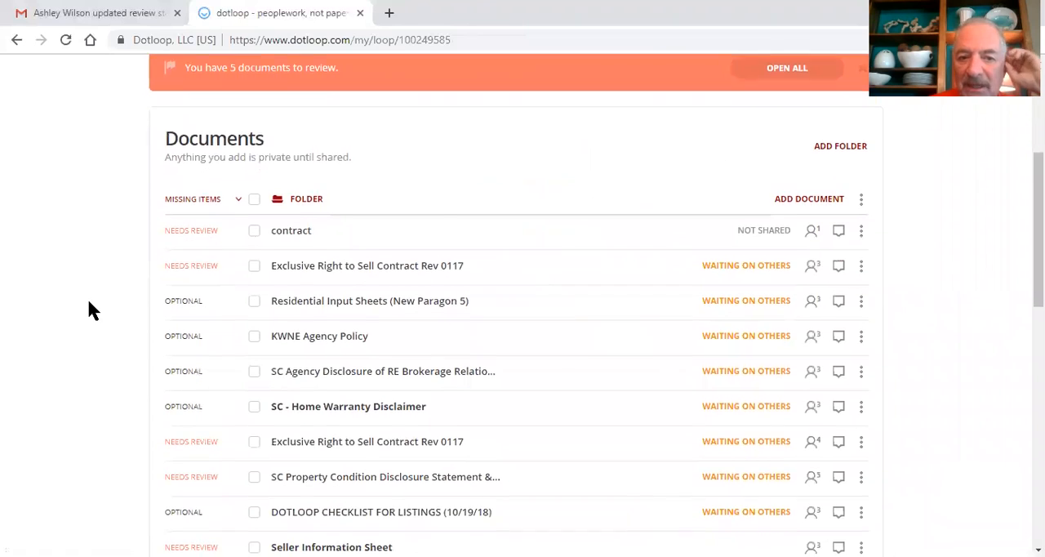
scroll("down", 3)
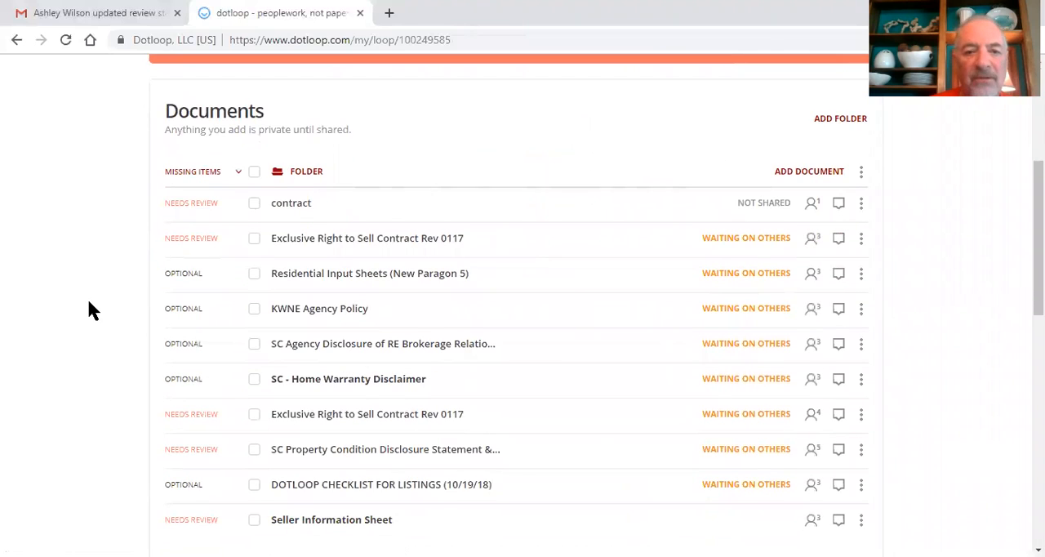
scroll("down", 3)
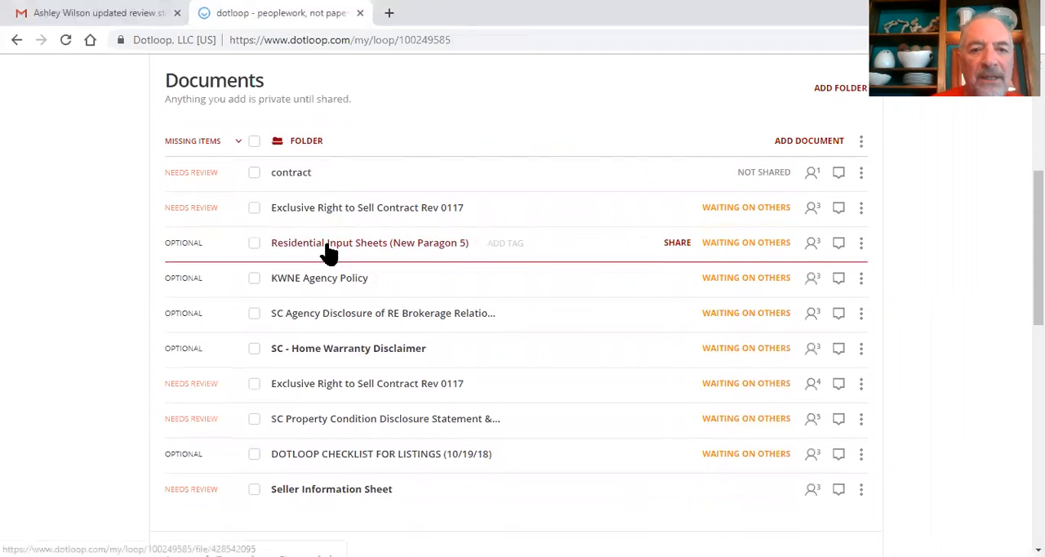
left_click(369, 242)
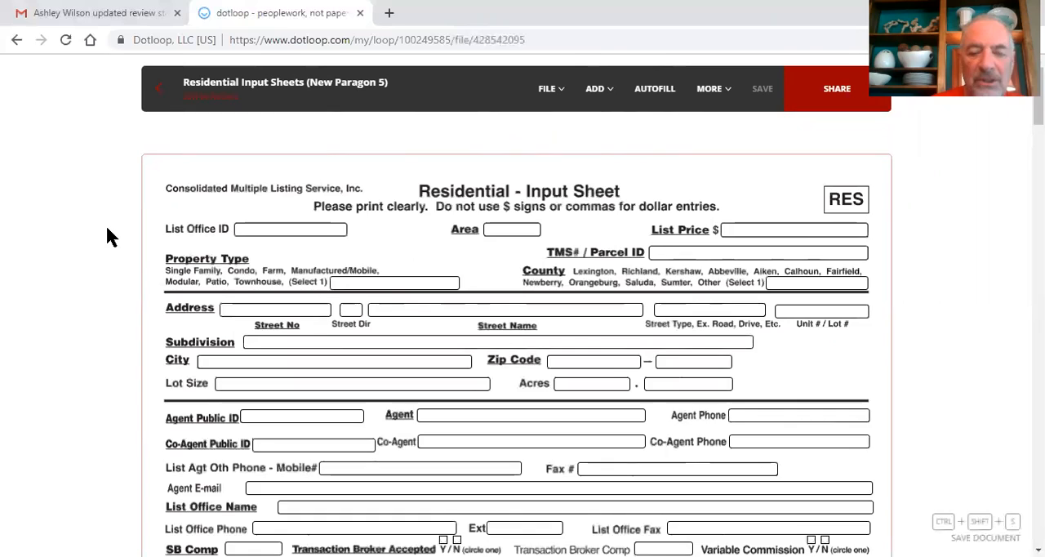
Step: Scroll page 1 down to the unfilled 'Verified by the Property Owner' seller initials and date
scroll("down", 3)
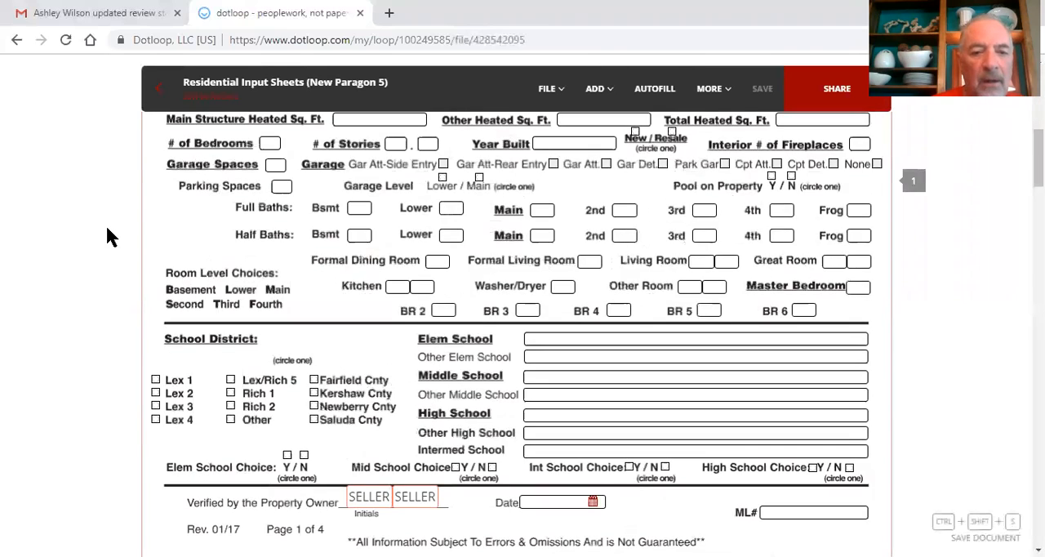
scroll("down", 3)
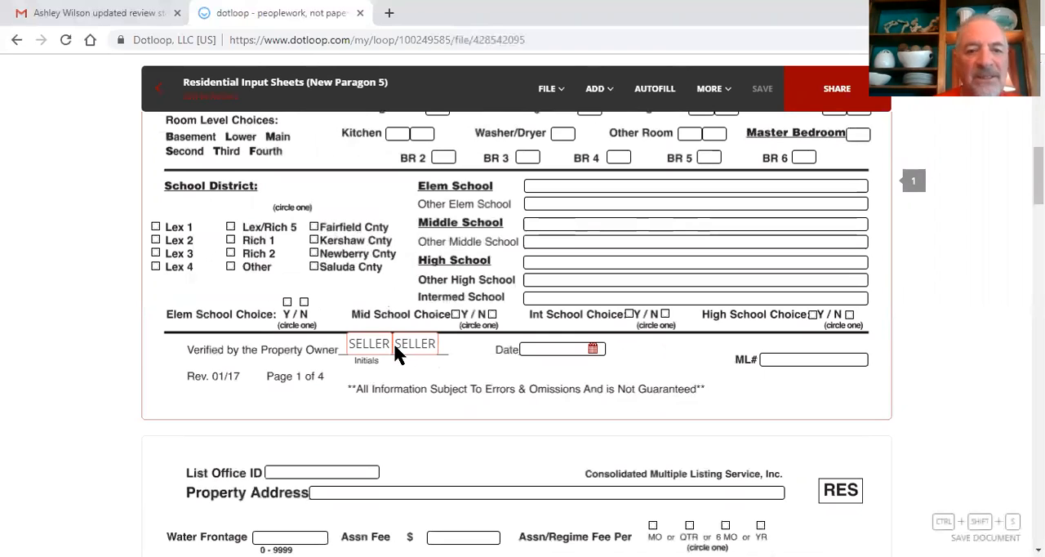
mouse_move(367, 343)
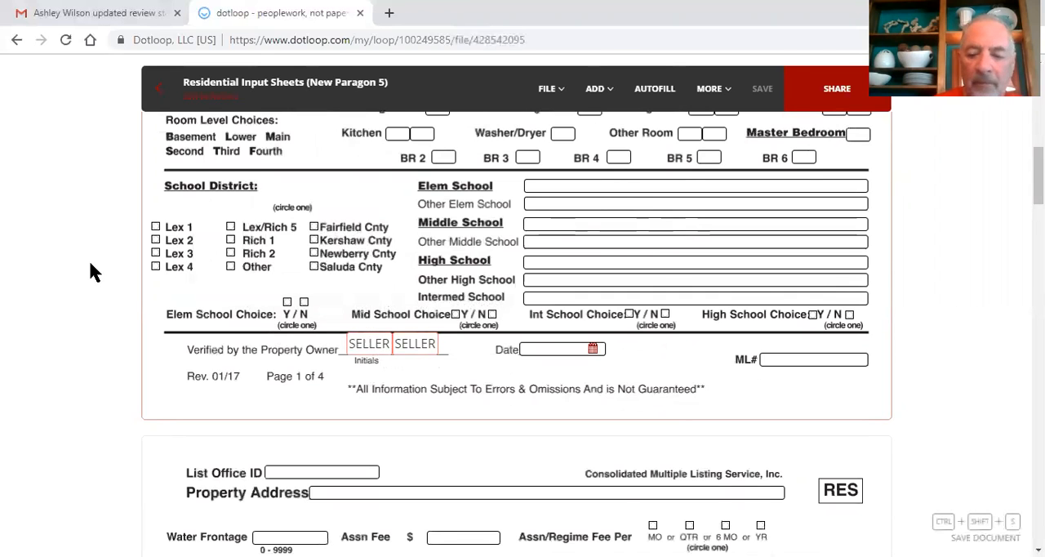
scroll("down", 3)
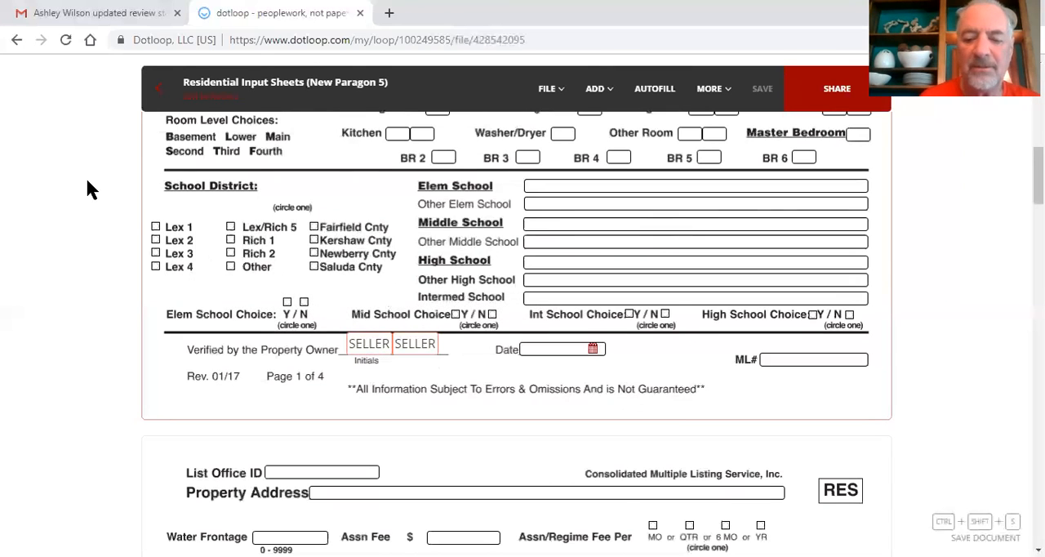
Step: Scroll pages 2–4 of the input sheets, confirming blank SELLER initials, and return to Documents
scroll("down", 3)
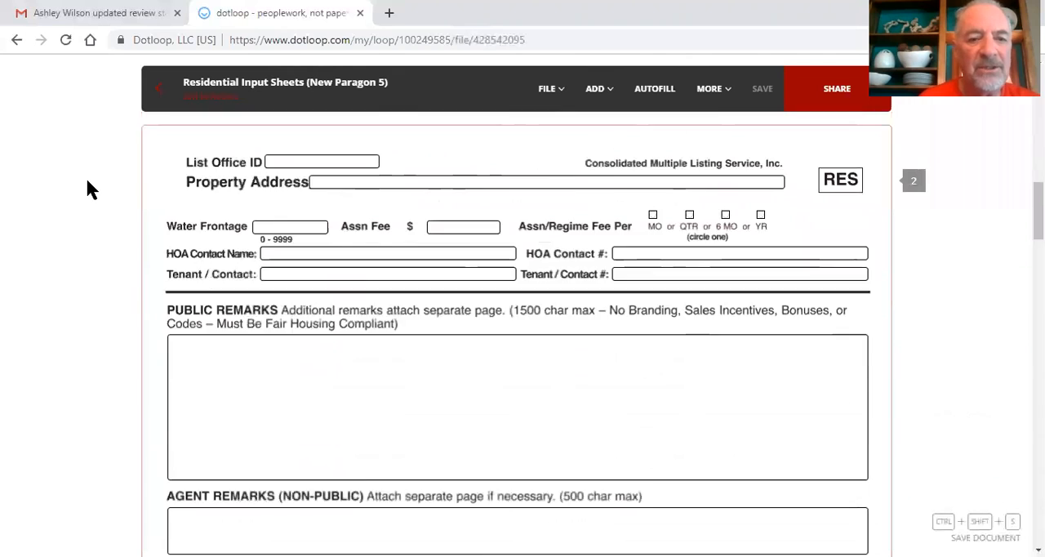
scroll("down", 3)
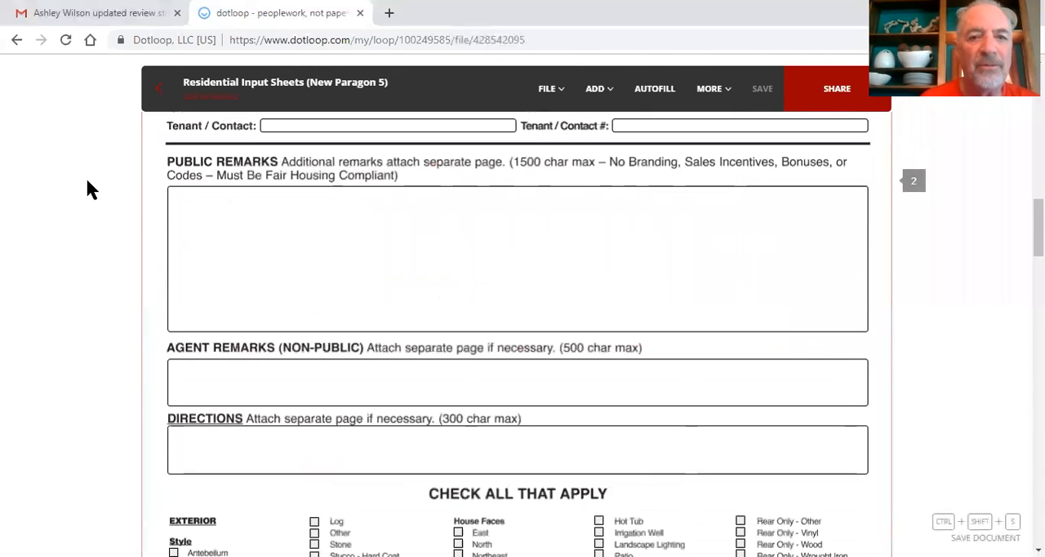
scroll("down", 3)
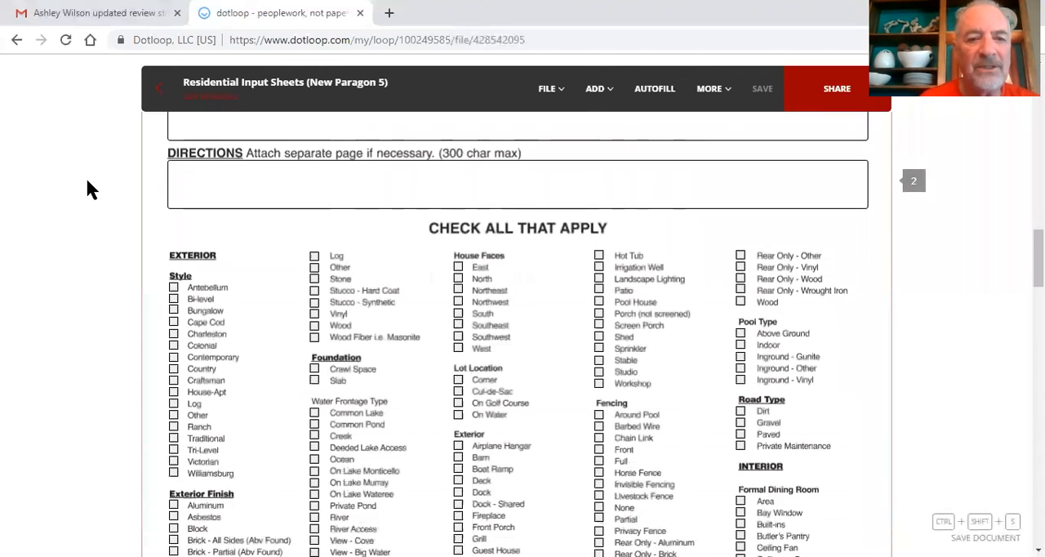
scroll("down", 3)
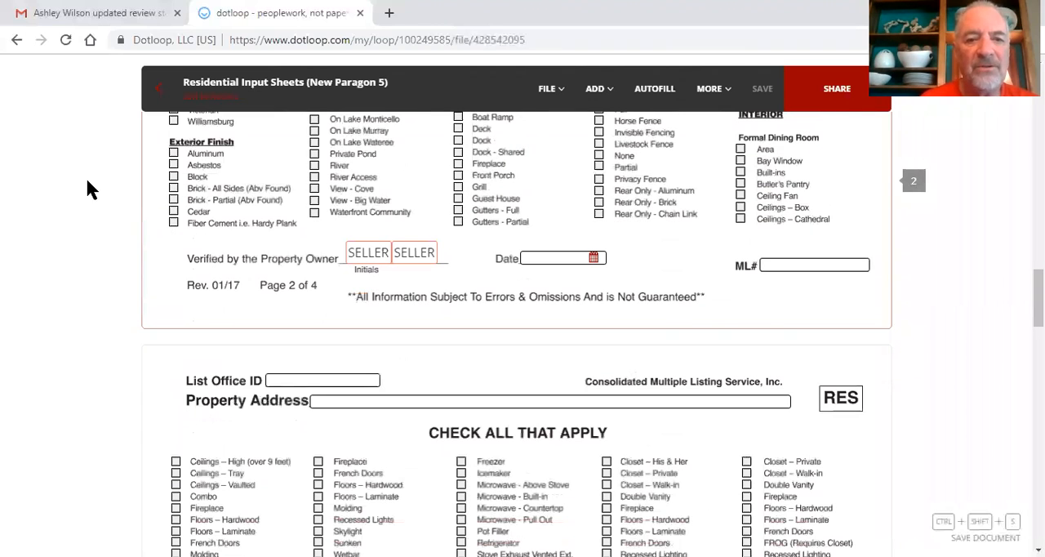
scroll("down", 3)
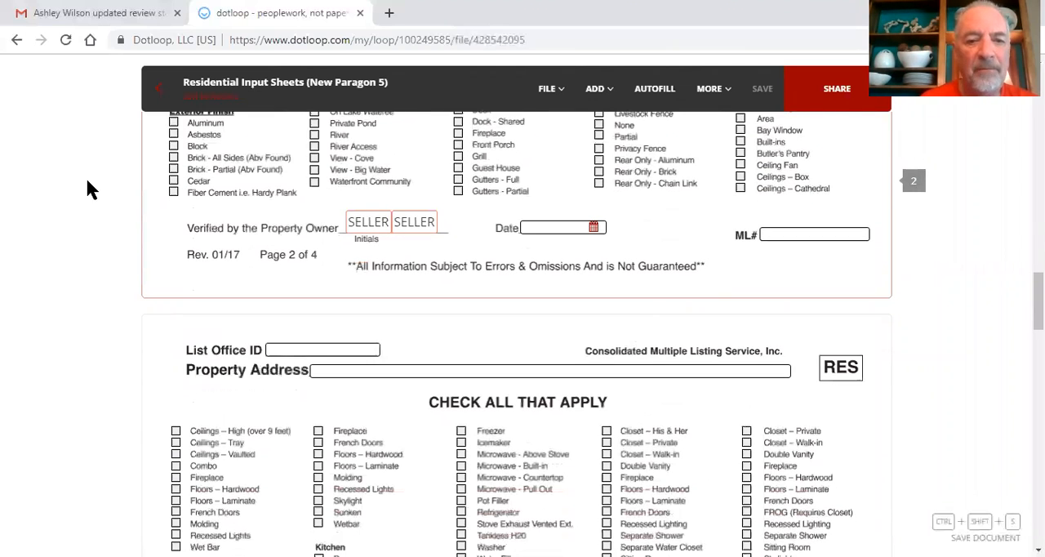
scroll("down", 3)
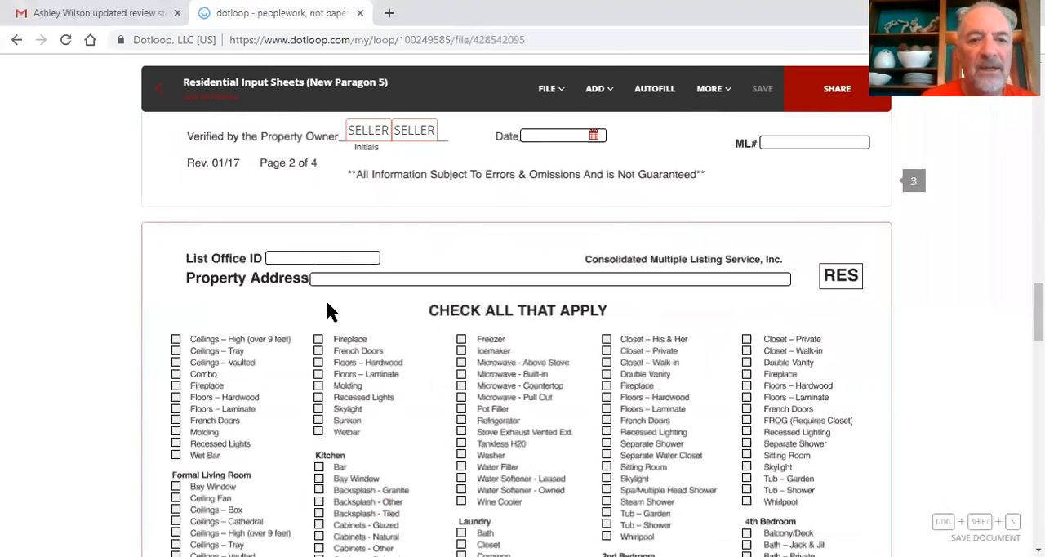
left_click(322, 258)
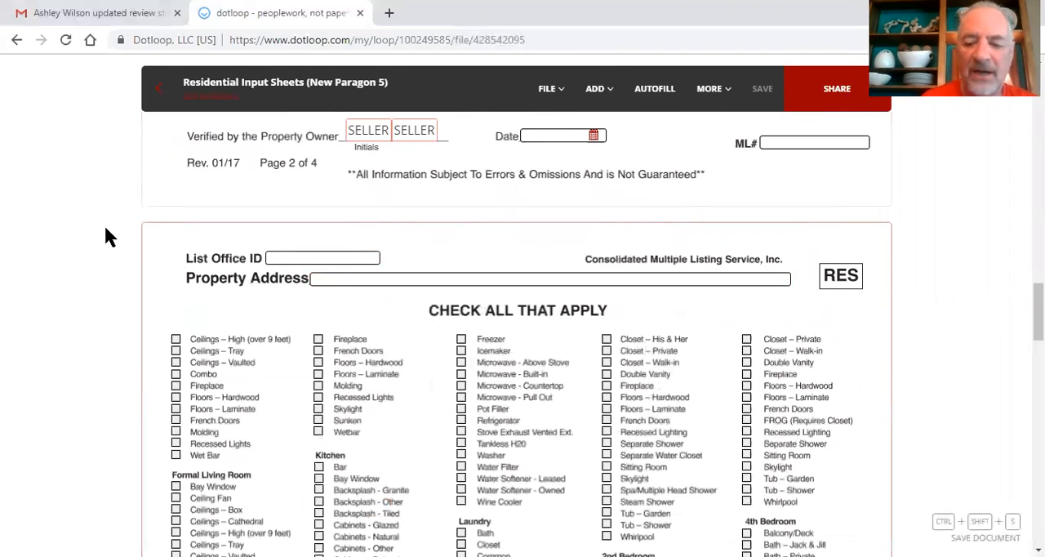
scroll("down", 3)
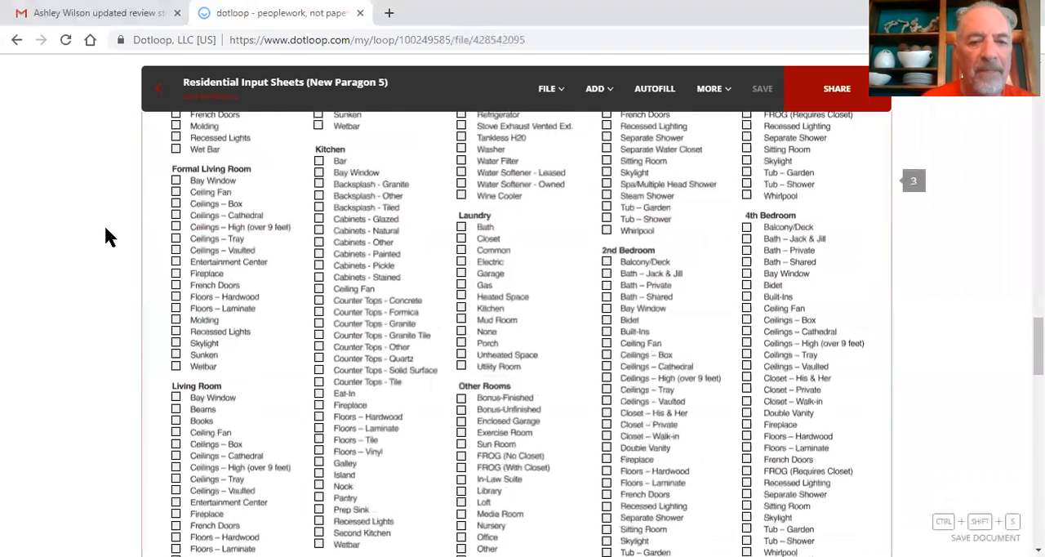
scroll("down", 3)
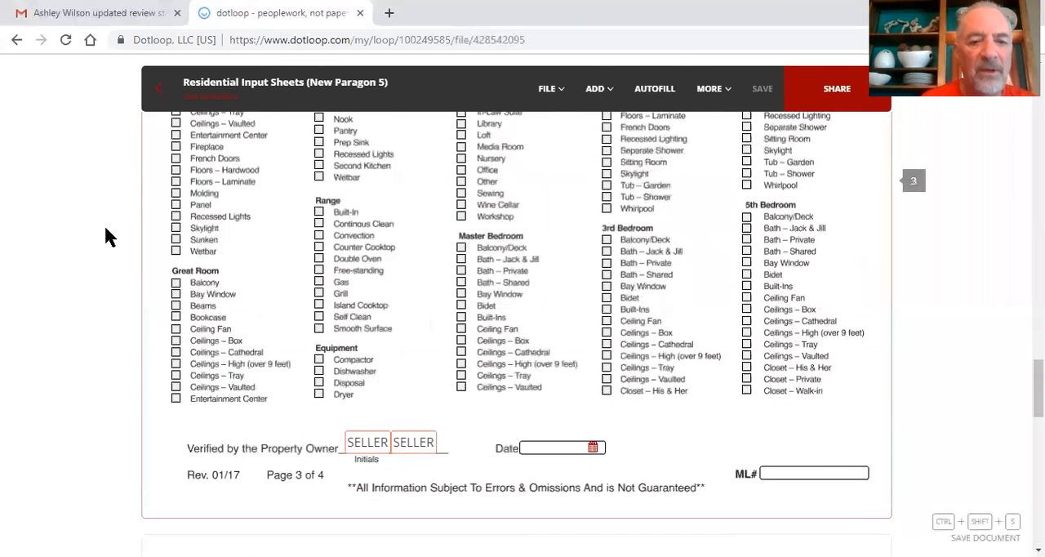
scroll("down", 3)
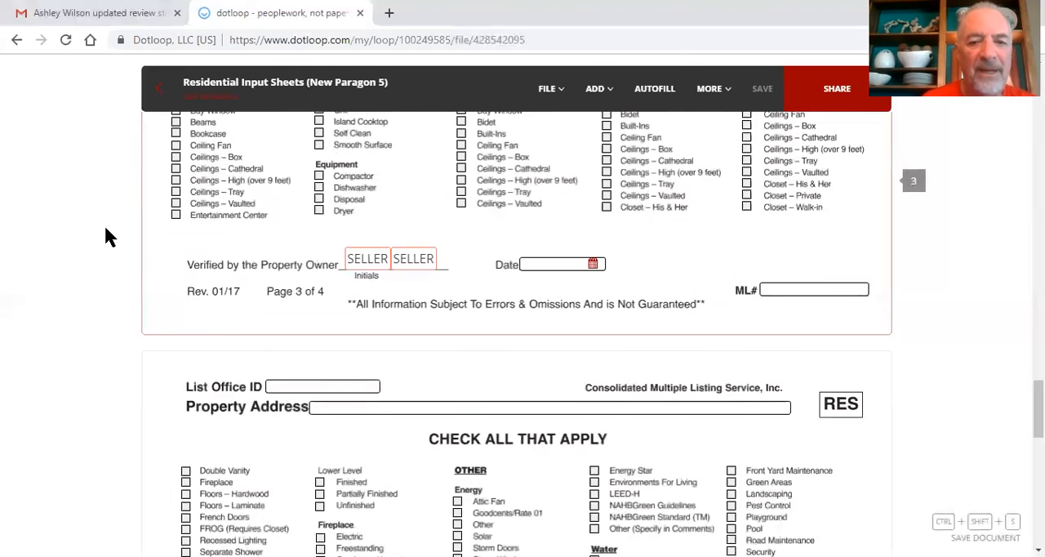
scroll("down", 3)
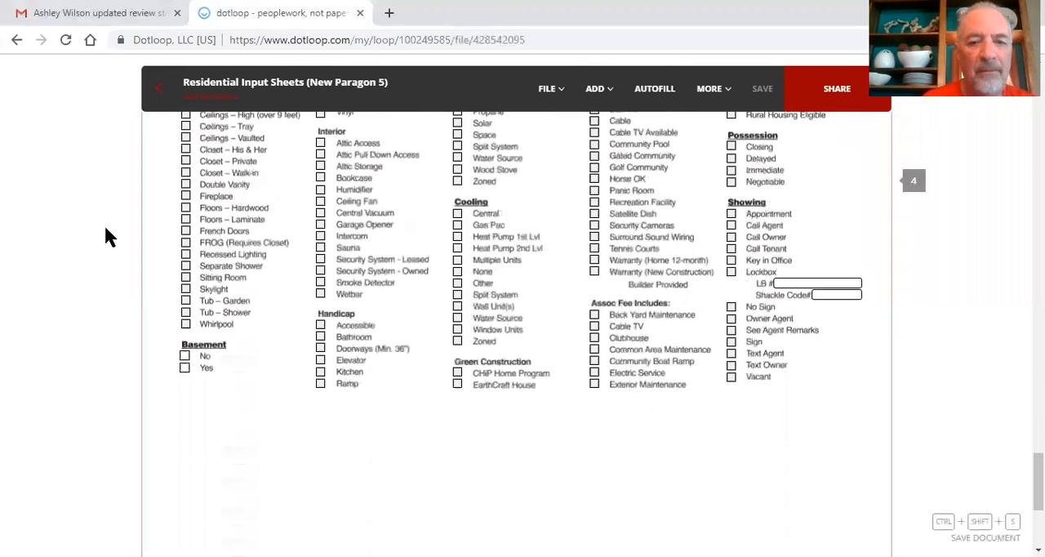
scroll("down", 3)
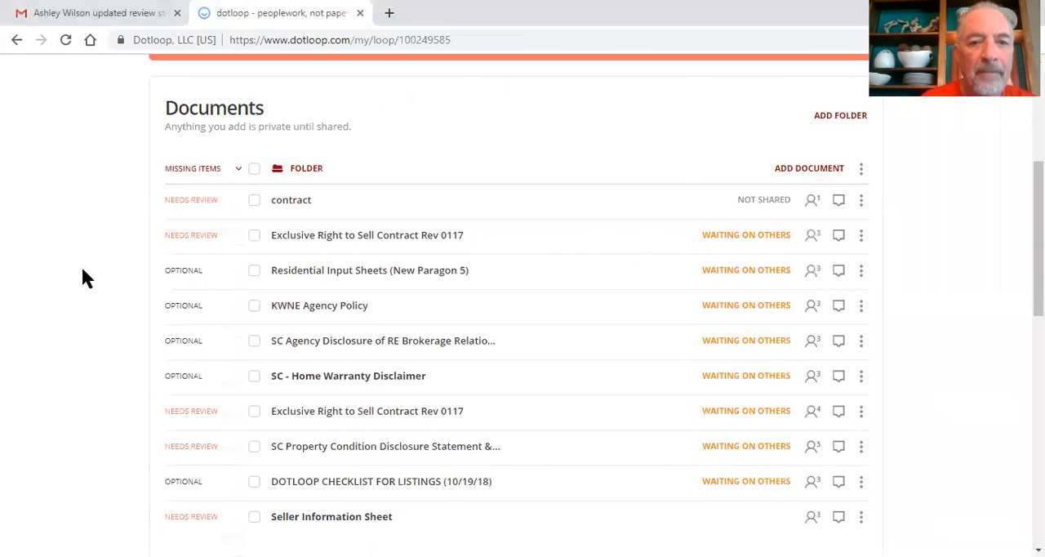
Step: Open KWNE Agency Policy and check its empty INITIAL HERE and SIGN HERE fields
scroll("down", 3)
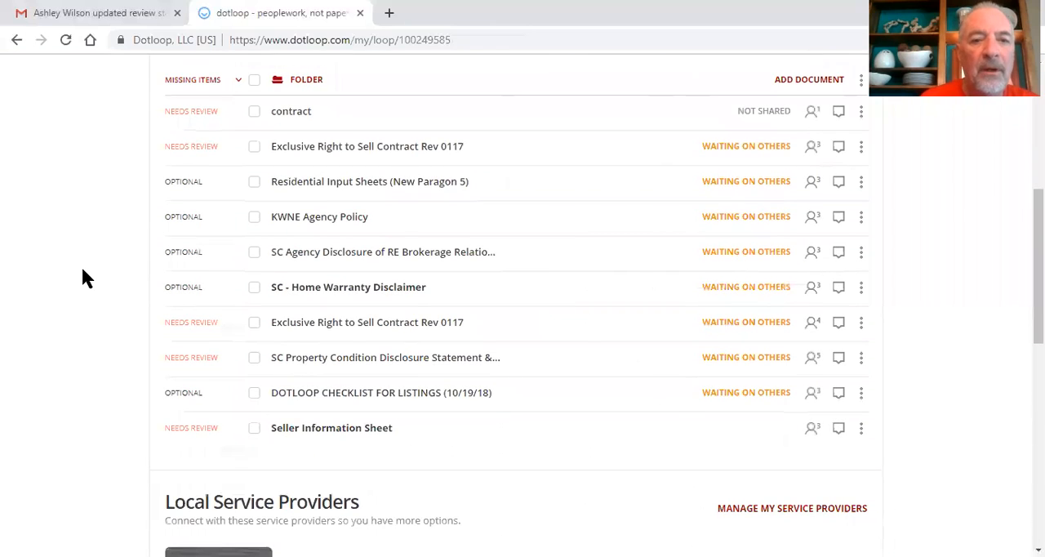
mouse_move(319, 216)
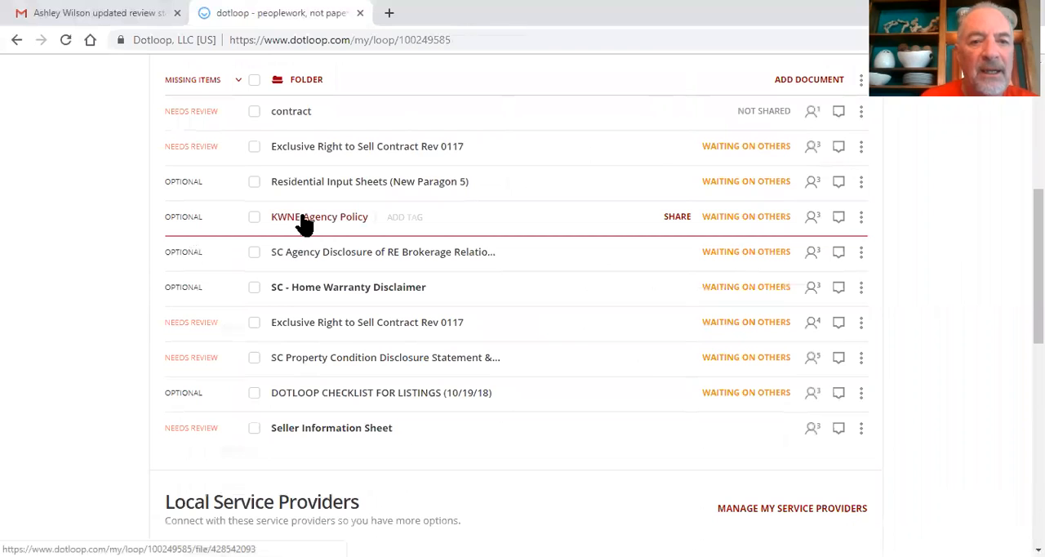
left_click(318, 216)
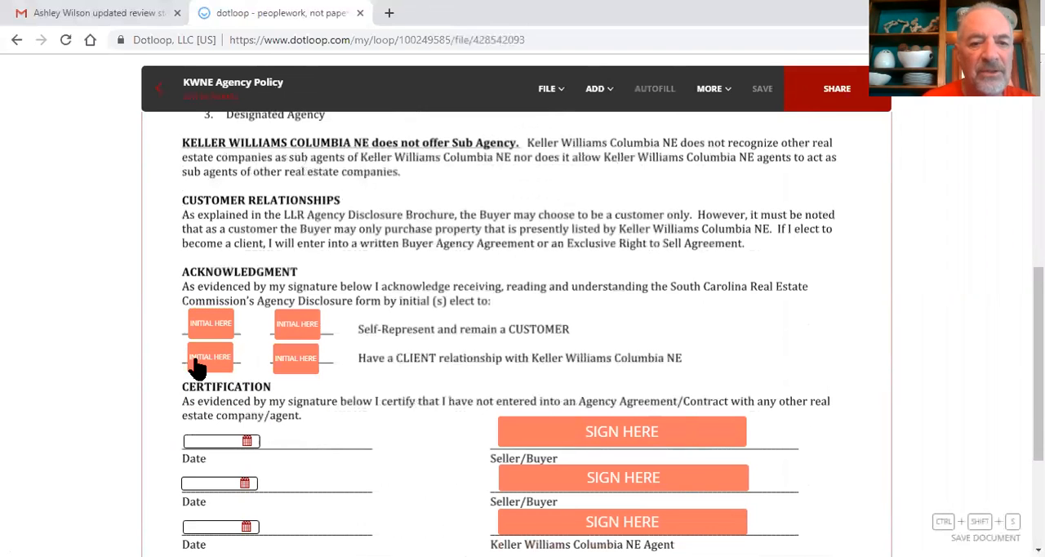
left_click(621, 431)
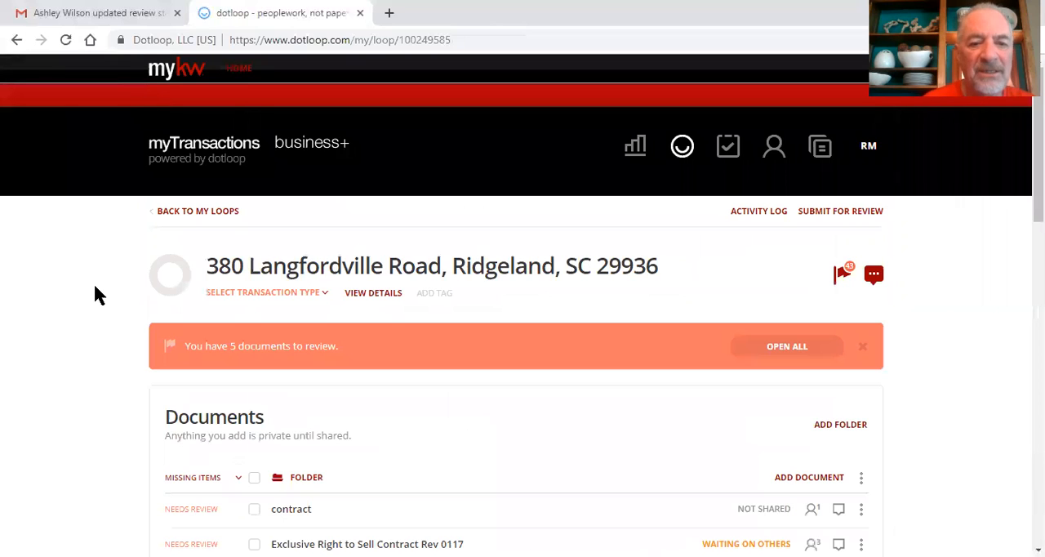
scroll("down", 3)
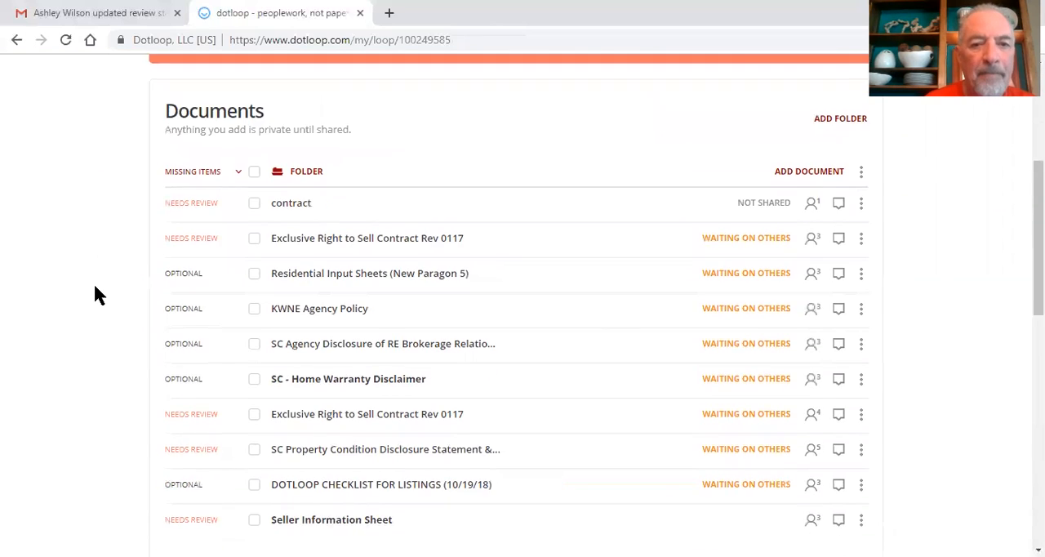
scroll("down", 3)
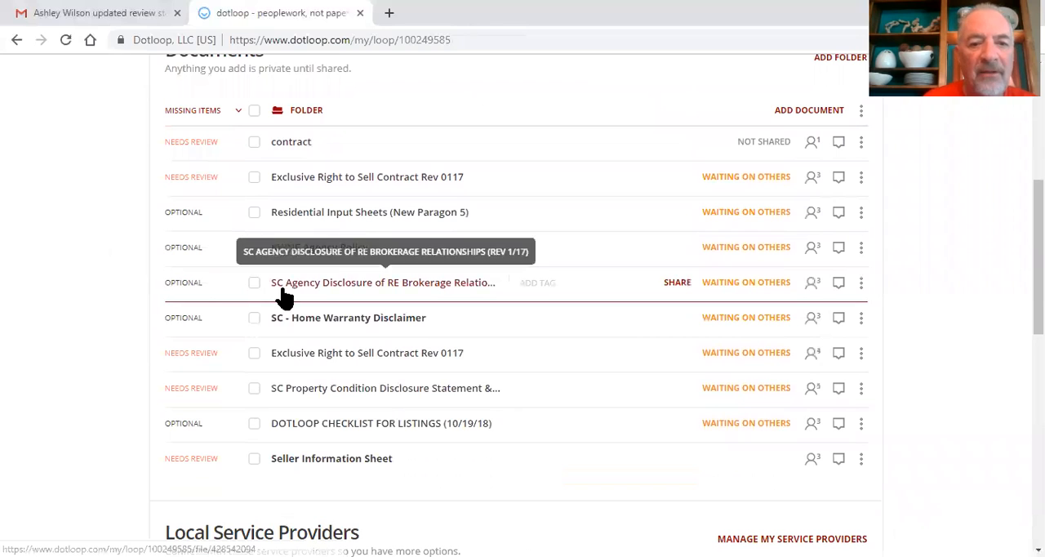
left_click(382, 282)
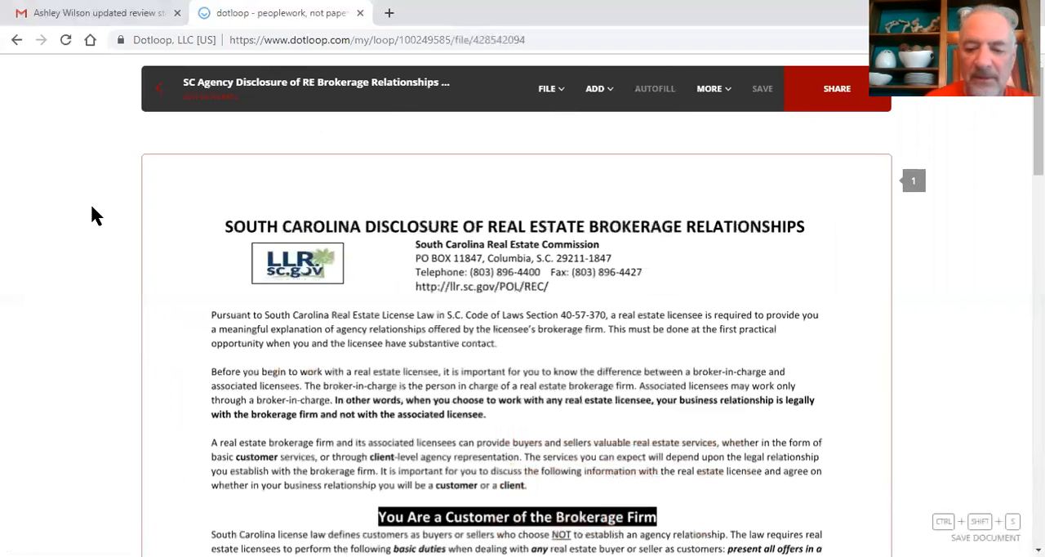
scroll("down", 3)
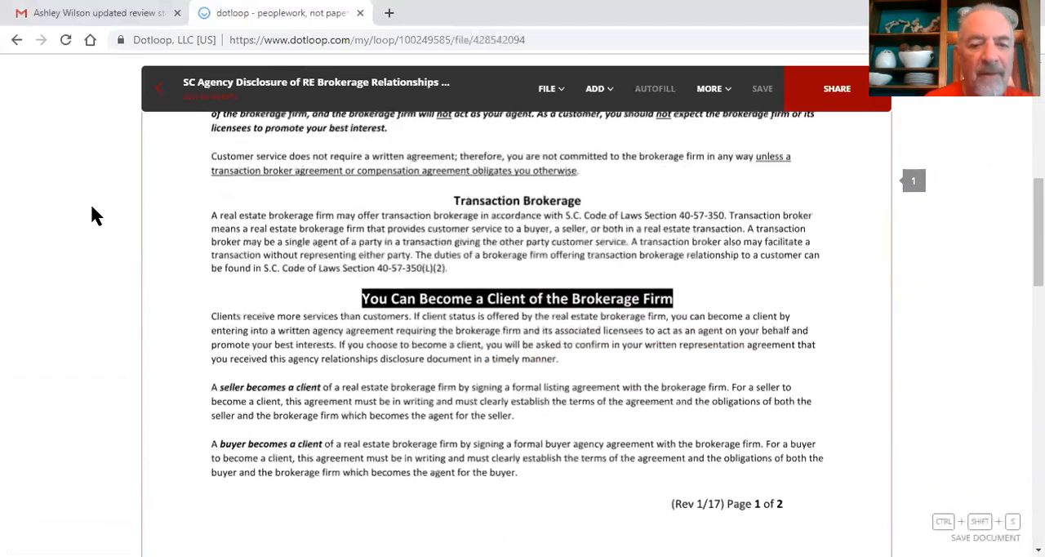
scroll("down", 3)
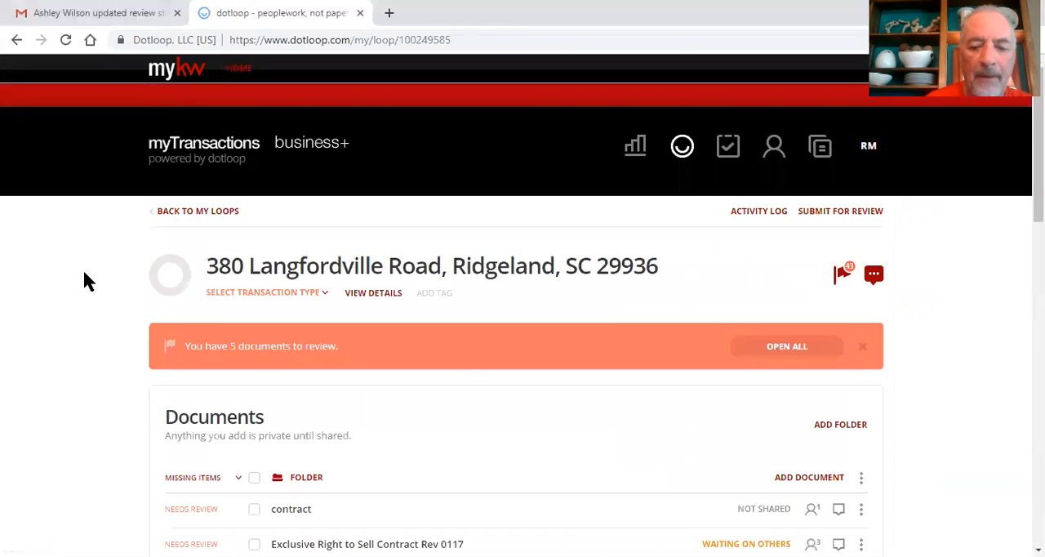
scroll("down", 3)
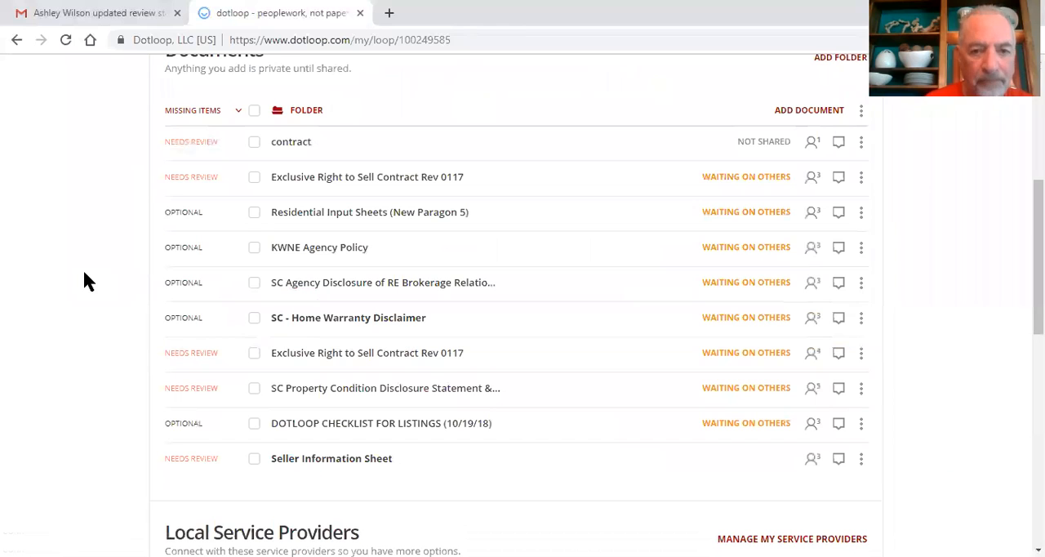
mouse_move(208, 317)
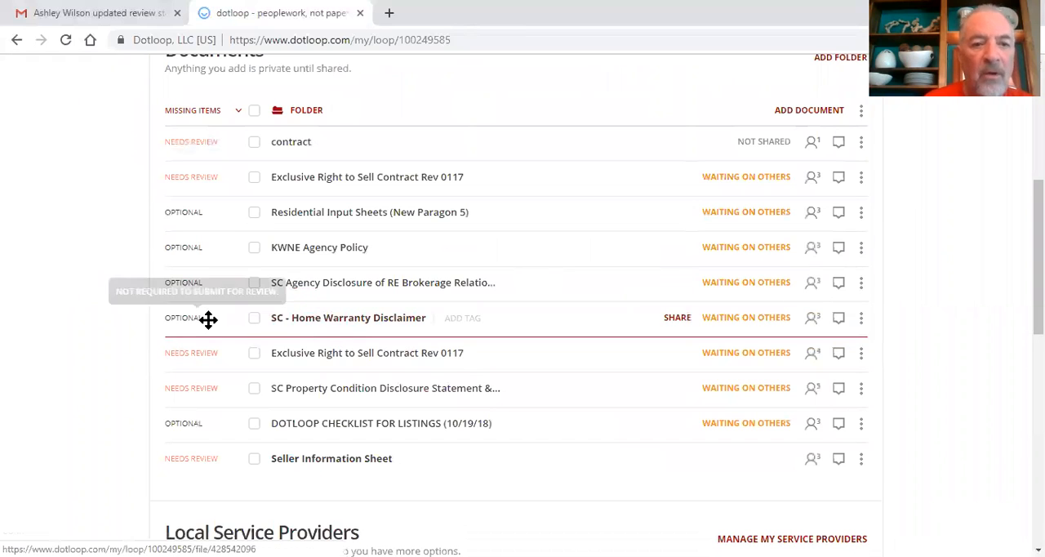
mouse_move(170, 245)
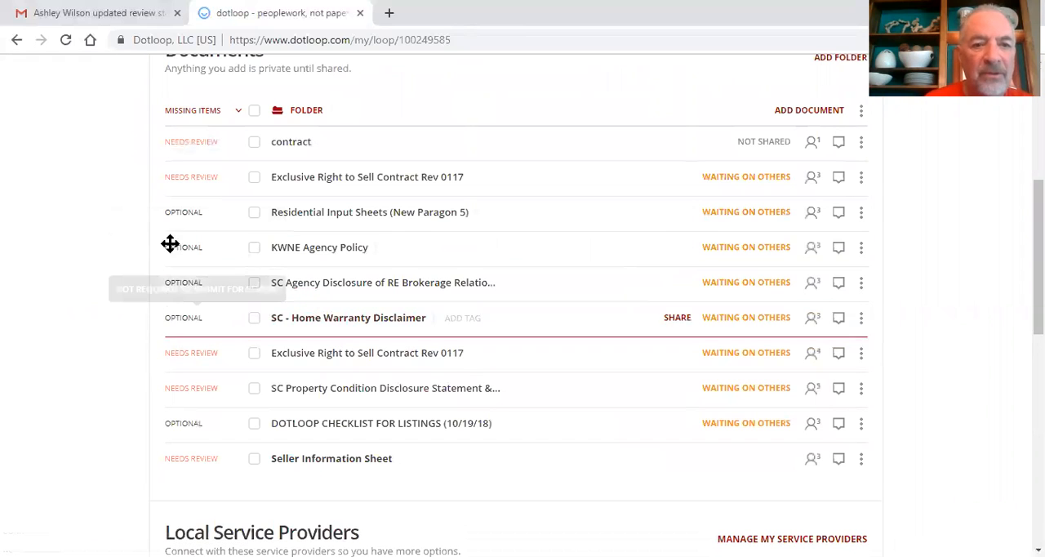
mouse_move(743, 297)
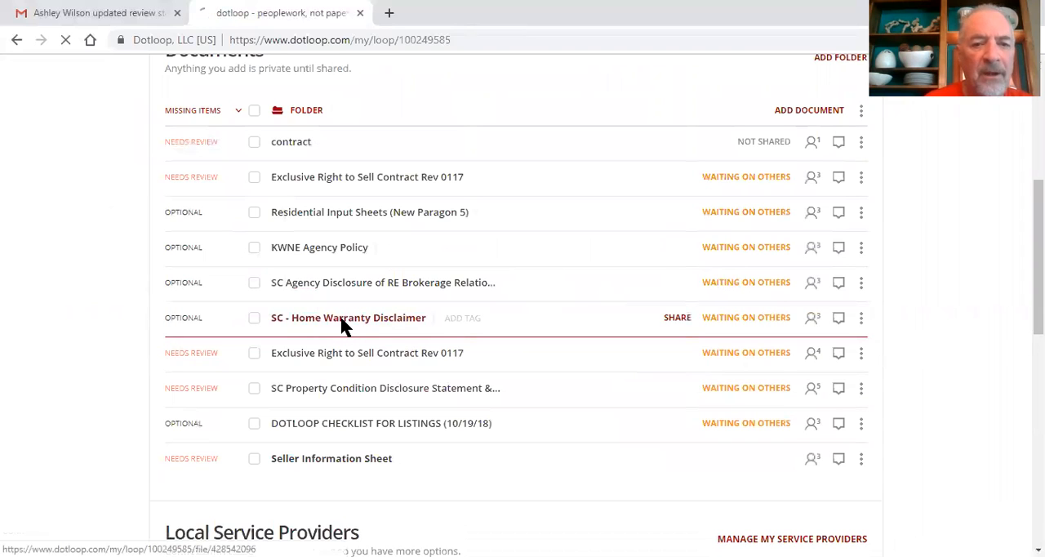
left_click(348, 318)
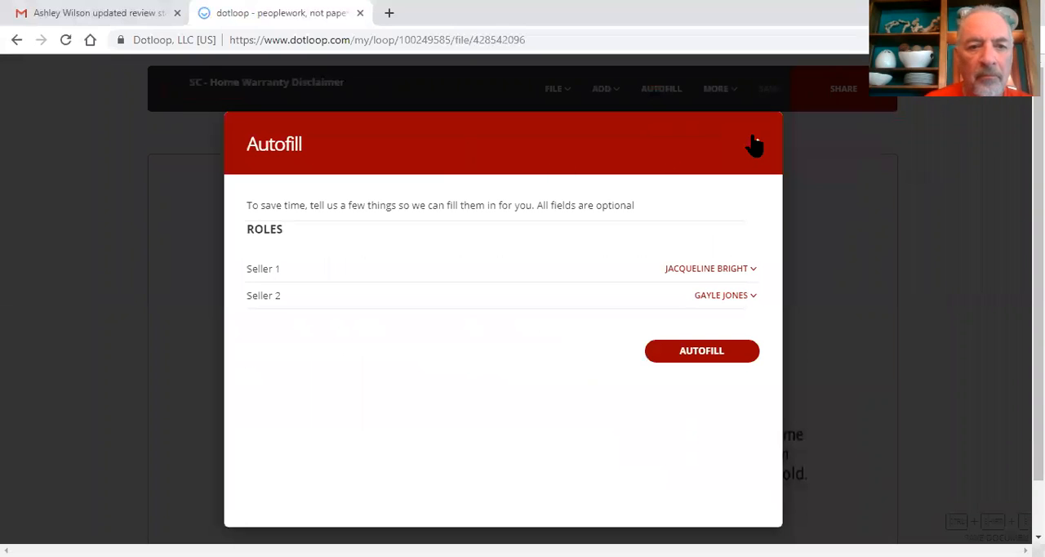
left_click(752, 145)
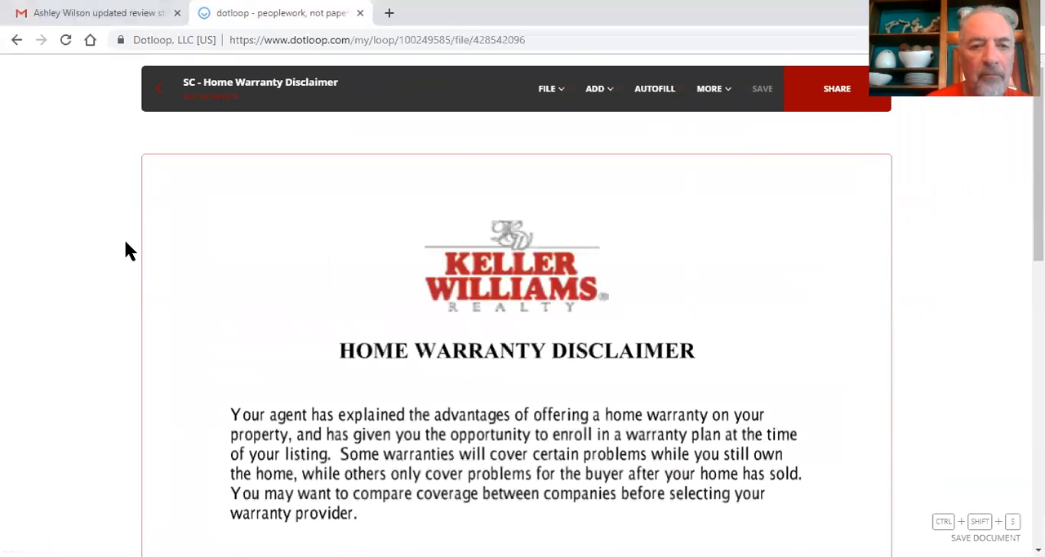
scroll("down", 3)
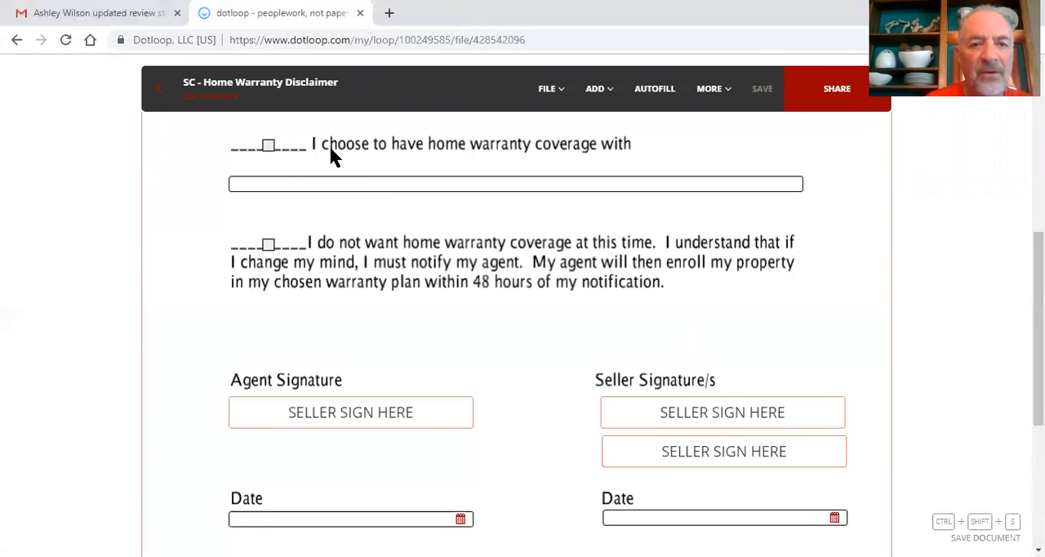
mouse_move(157, 247)
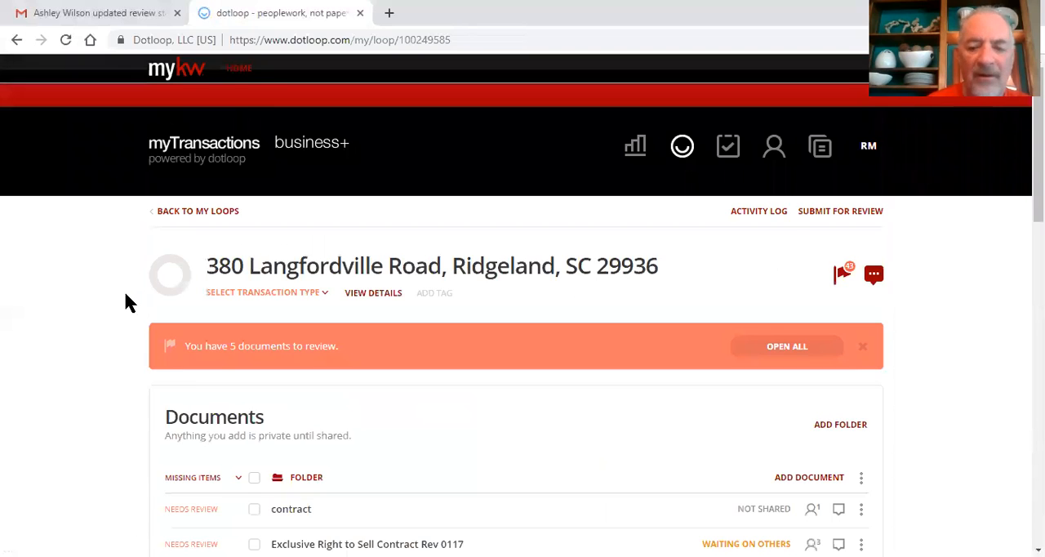
scroll("down", 3)
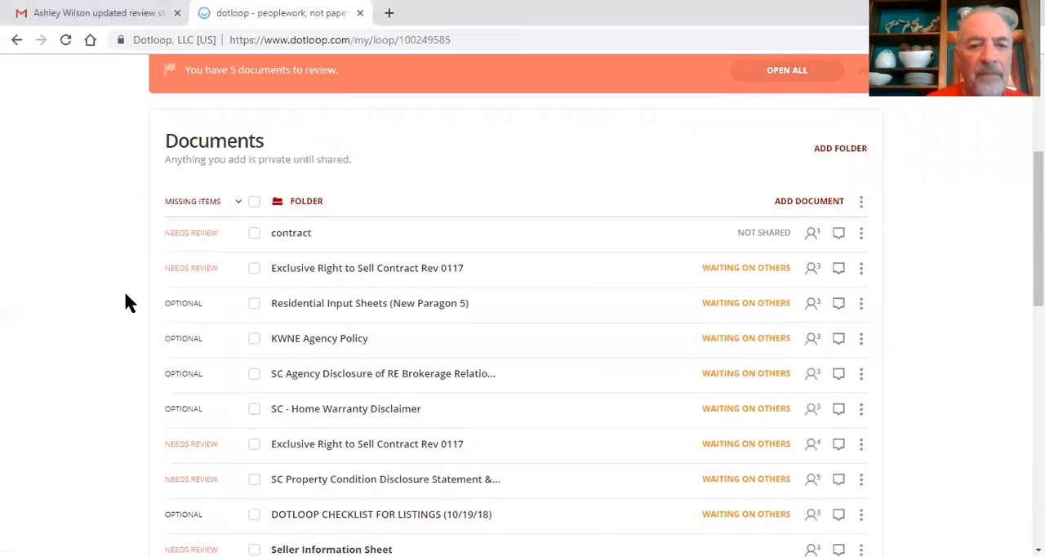
scroll("down", 3)
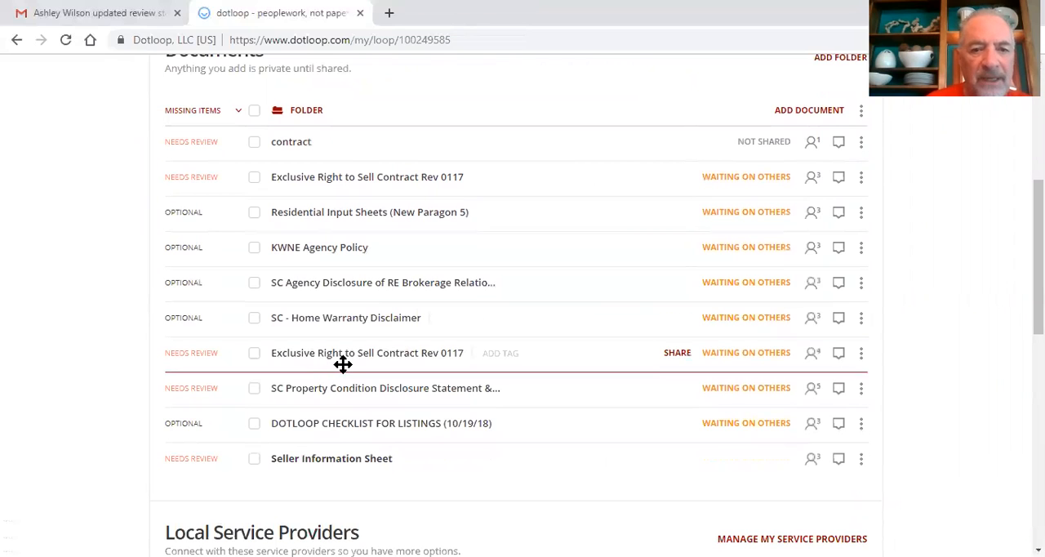
mouse_move(74, 359)
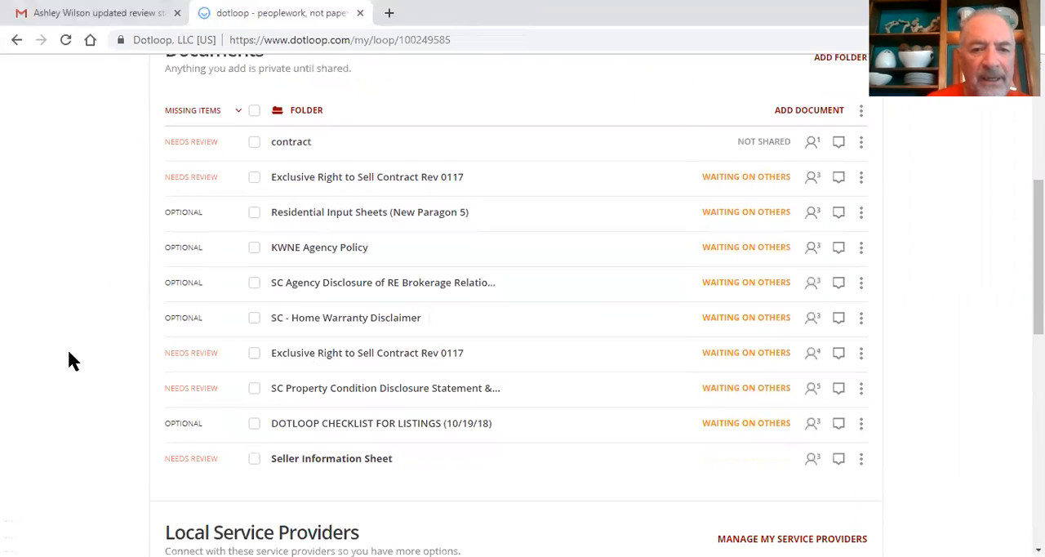
mouse_move(81, 373)
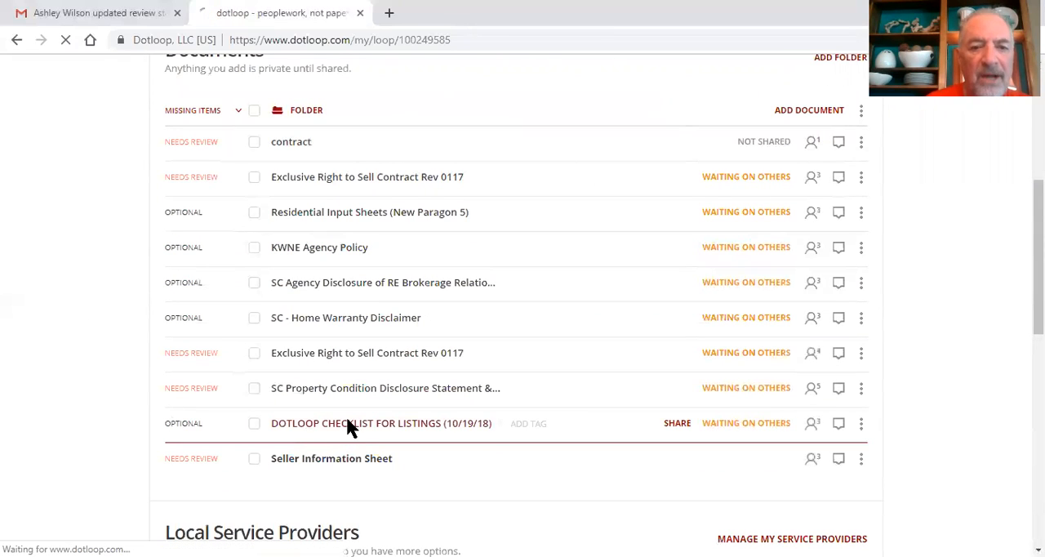
Step: Open DOTLOOP CHECKLIST FOR LISTINGS (10/19/18) and scroll to the LIST SIDE required documents table
left_click(381, 423)
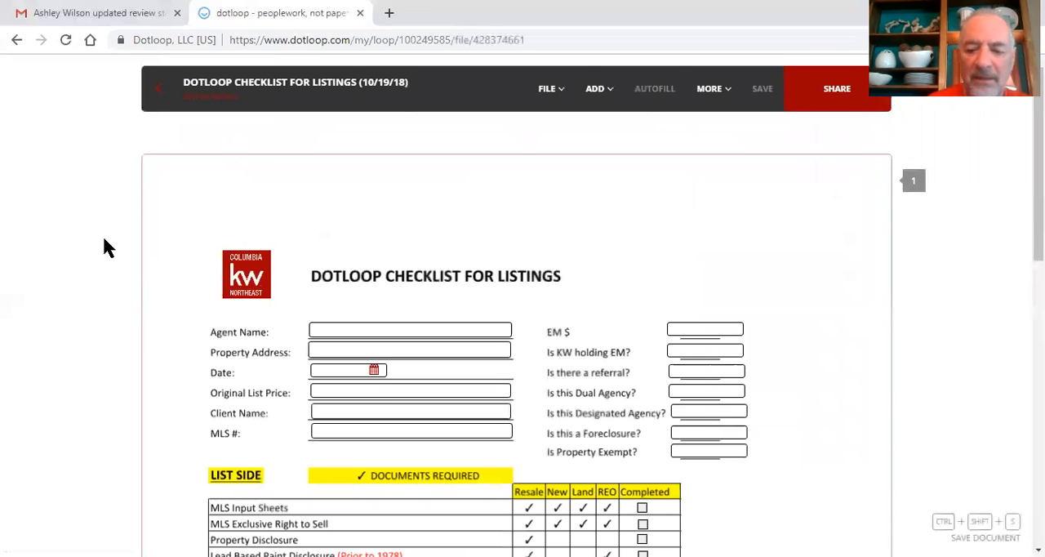
scroll("down", 3)
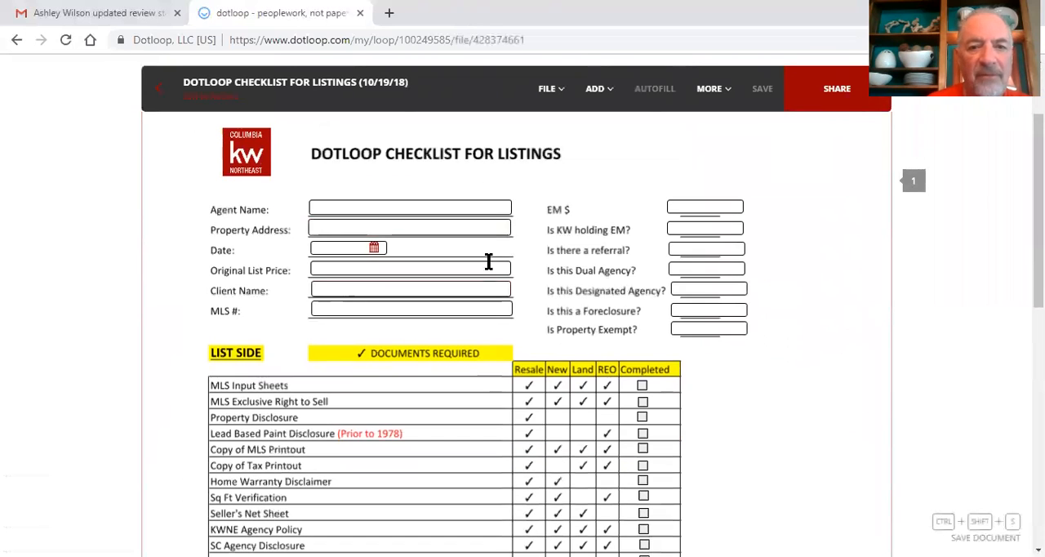
mouse_move(143, 230)
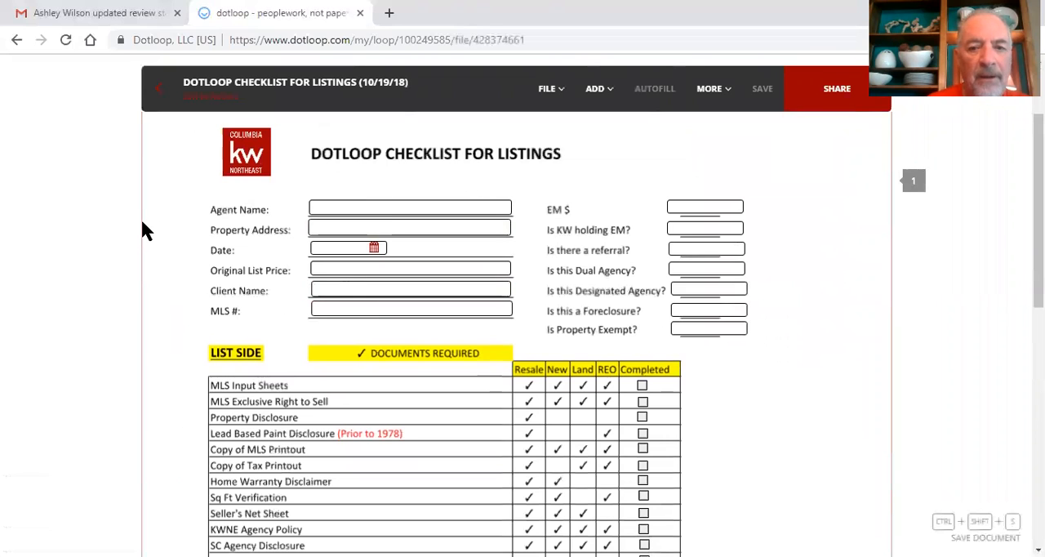
scroll("down", 3)
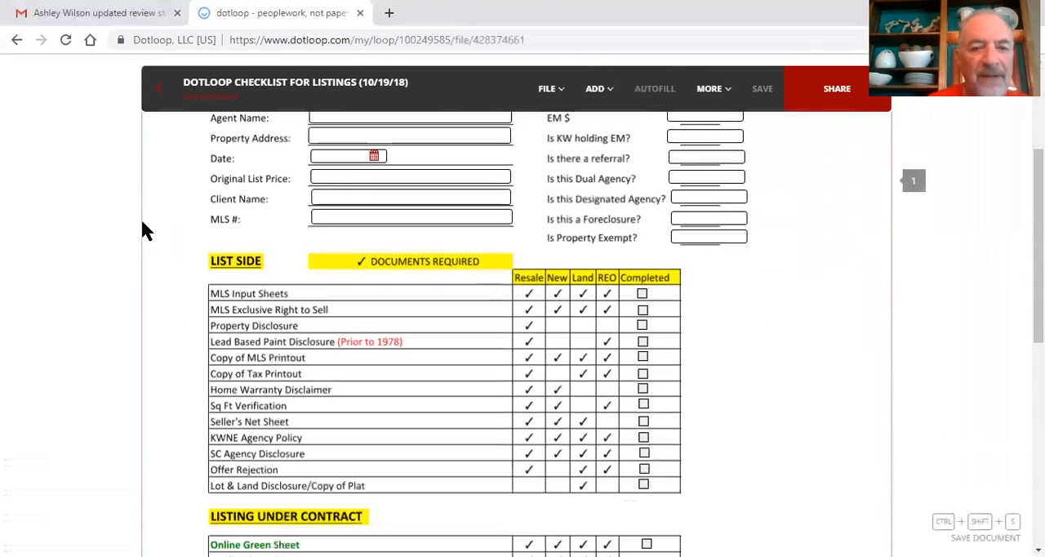
scroll("down", 3)
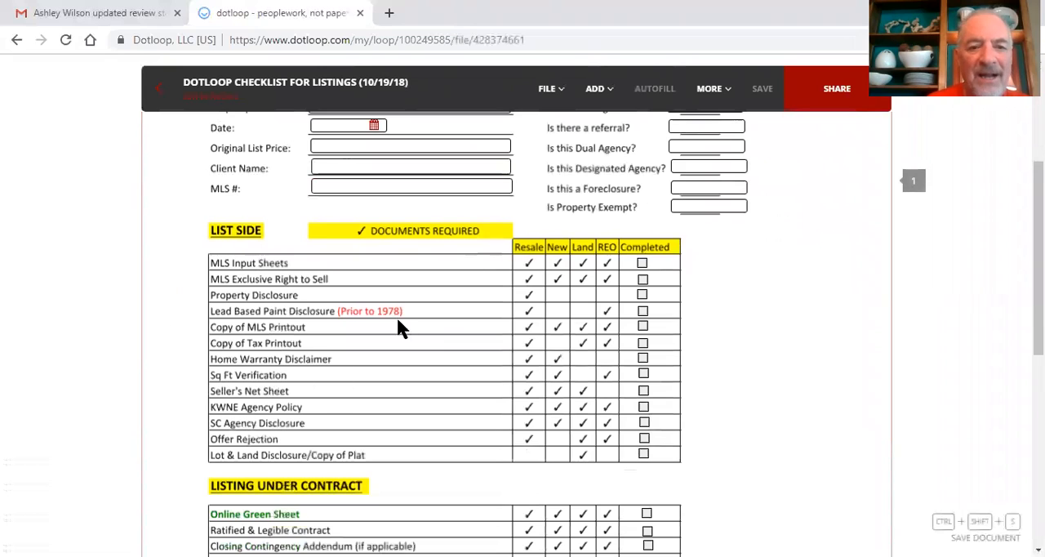
mouse_move(388, 291)
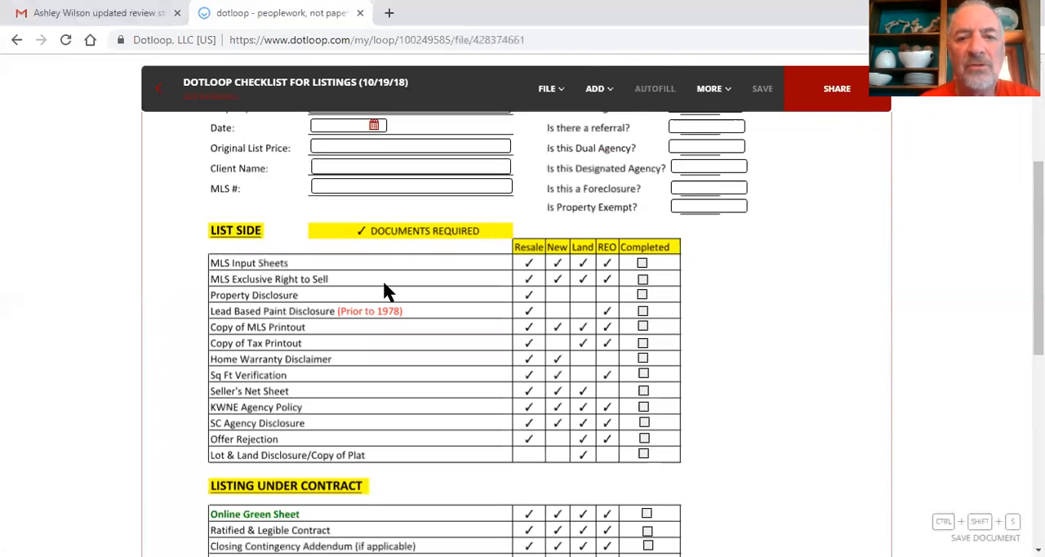
mouse_move(292, 303)
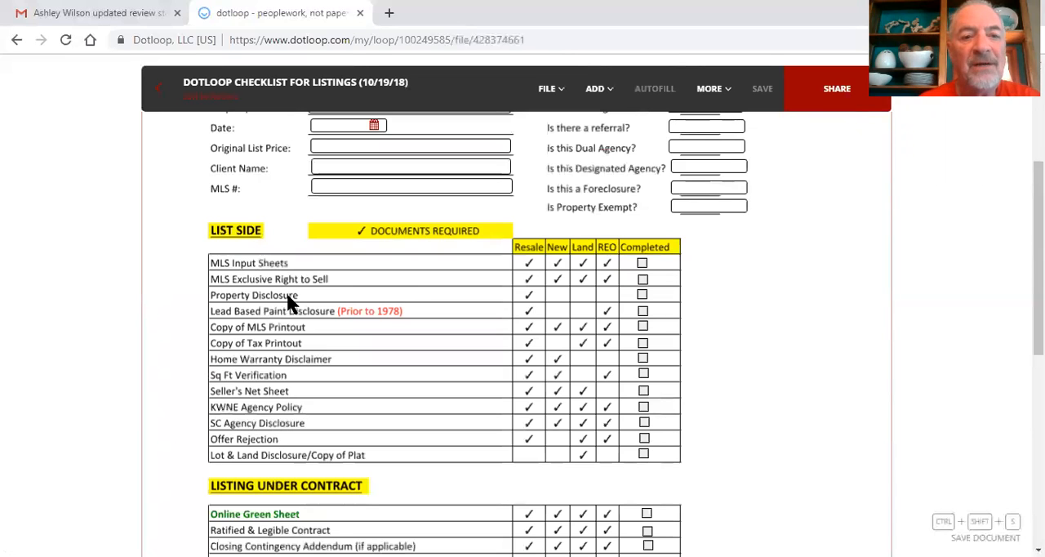
mouse_move(157, 144)
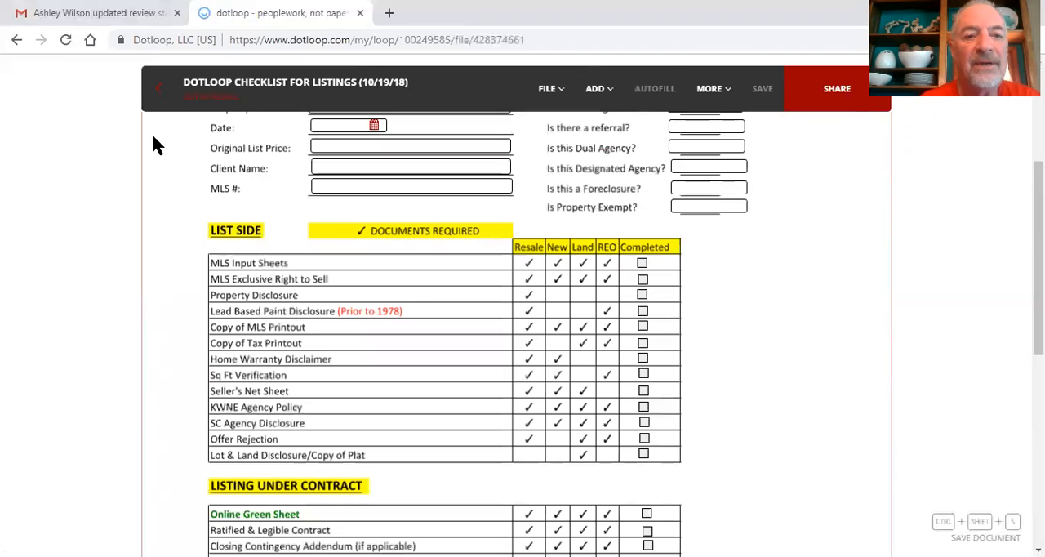